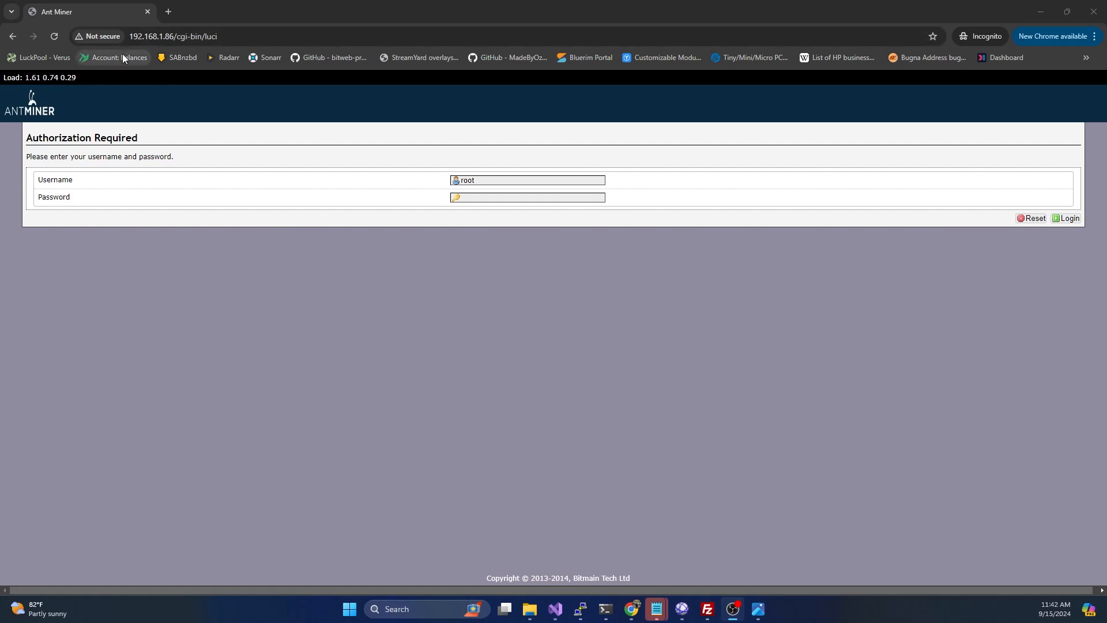
Log in to the antRouter as root so the Status overview of the R1 appears.
left_click(150, 35)
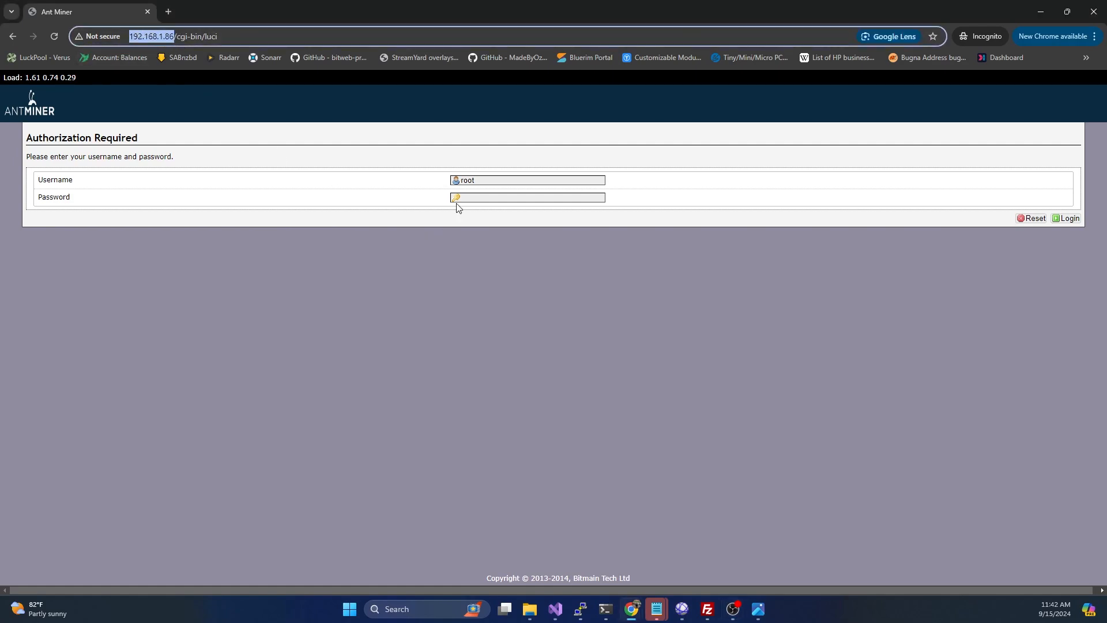
type("••")
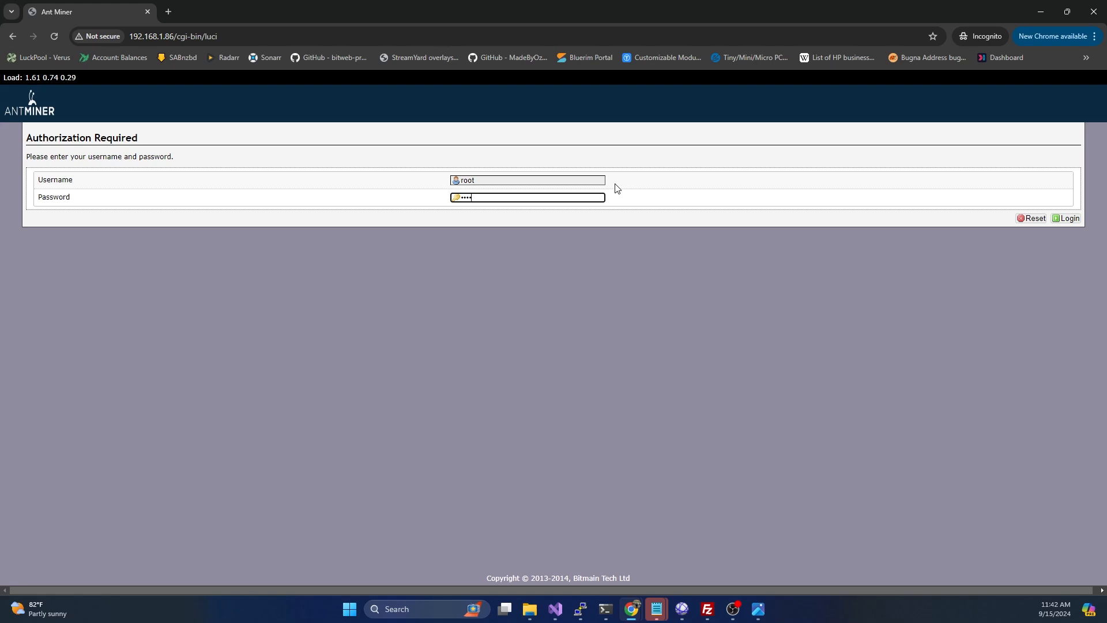
left_click(1068, 218)
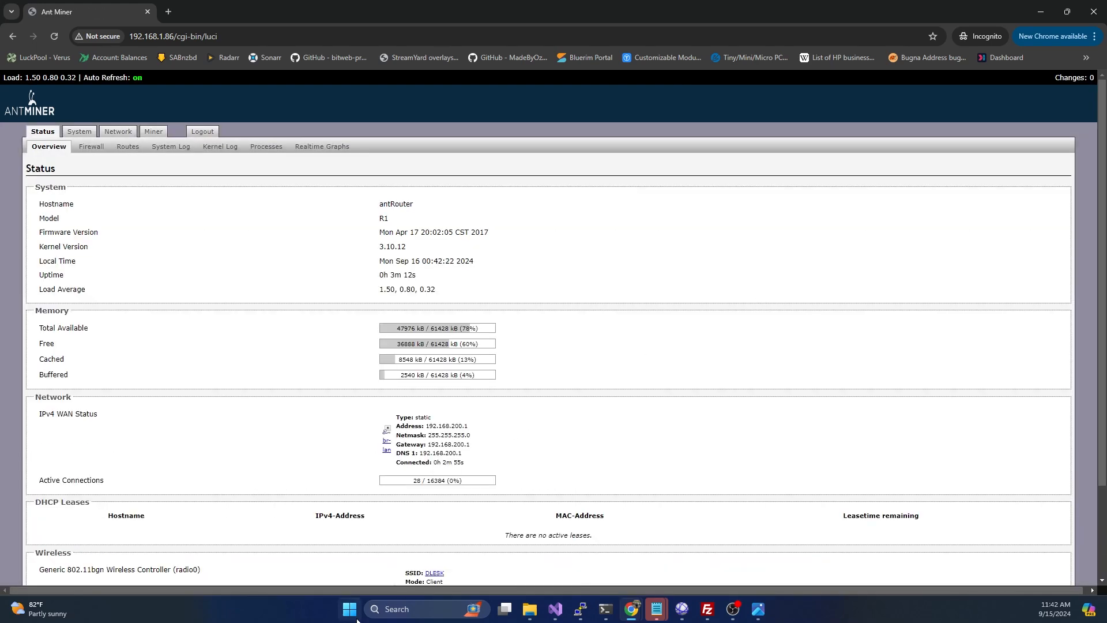
left_click(79, 132)
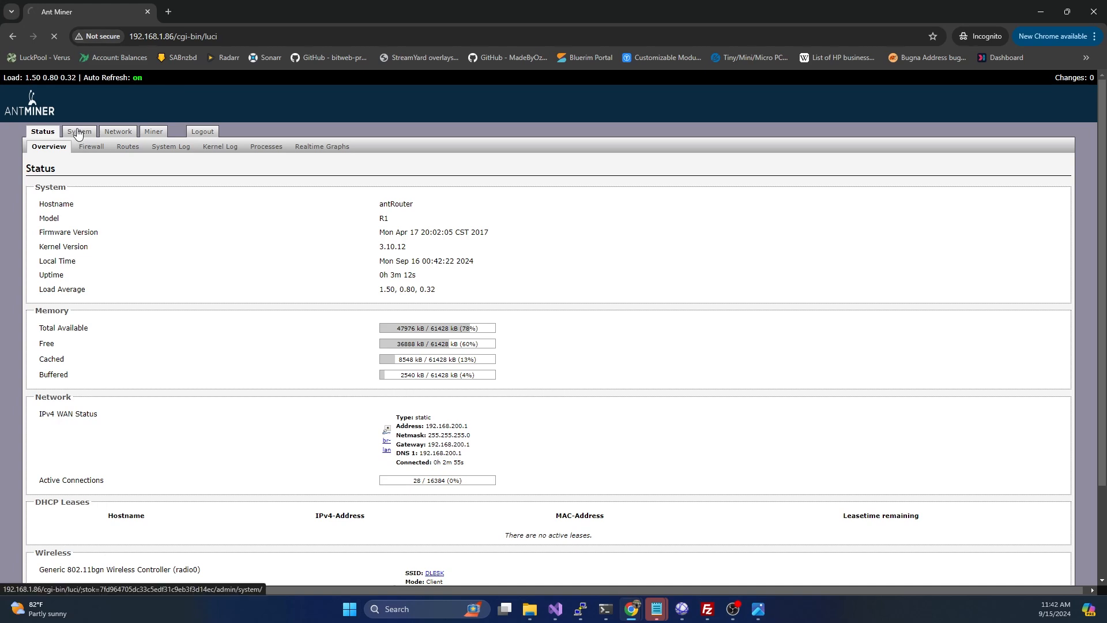
Go to the System section's Backup / Flash Firmware page.
left_click(78, 131)
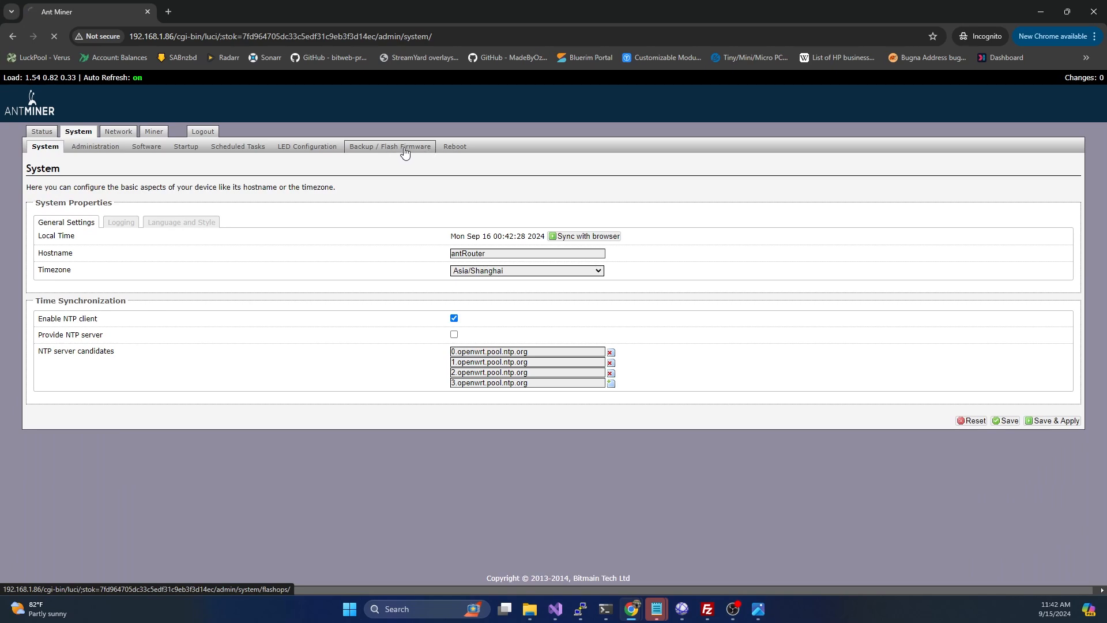
left_click(390, 147)
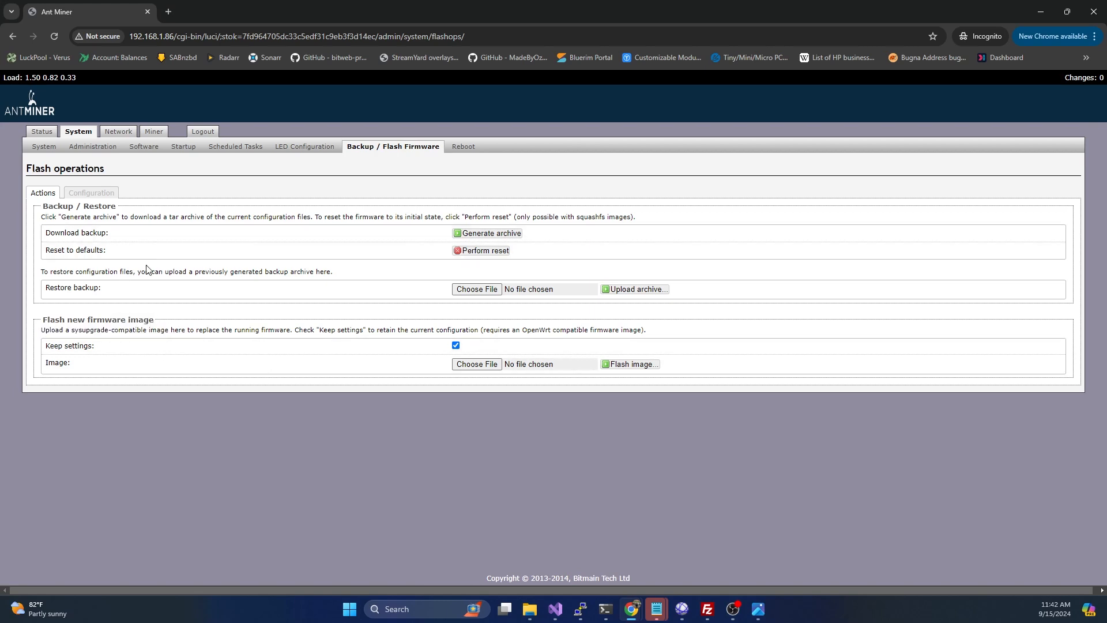
mouse_move(129, 283)
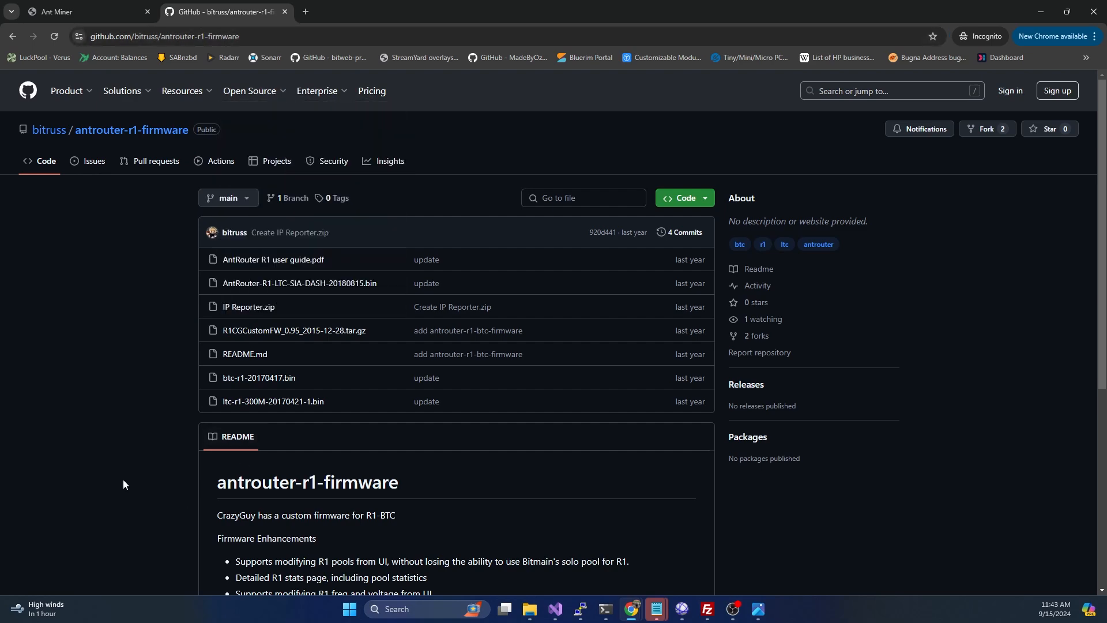
Review the antrouter-r1-firmware README's upgrade instructions and the not-a-full-firmware note.
scroll("down", 3)
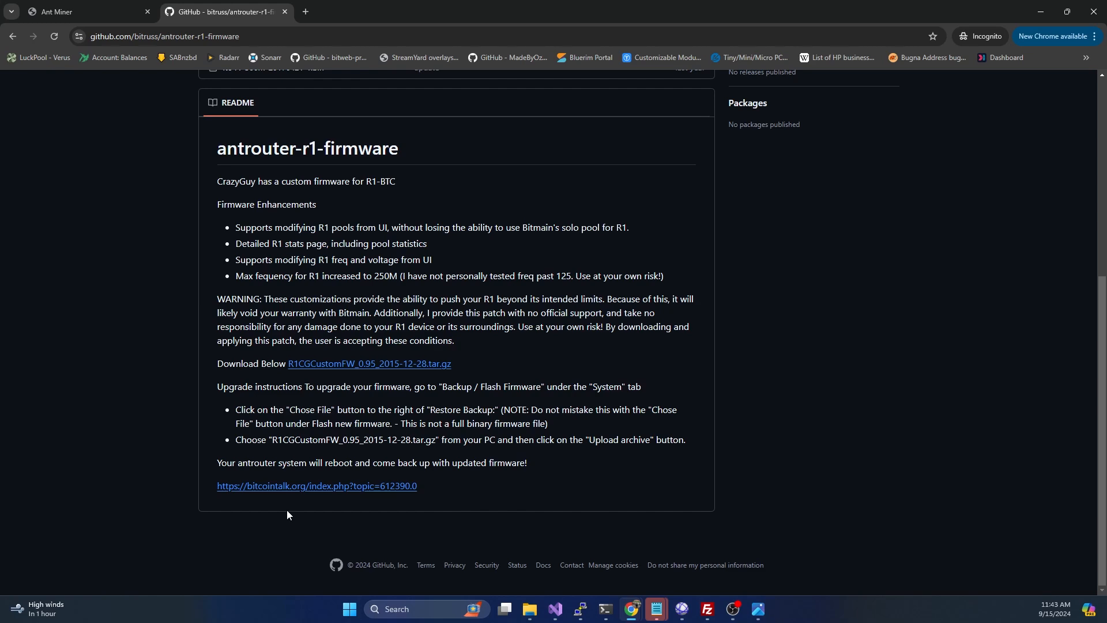
mouse_move(322, 513)
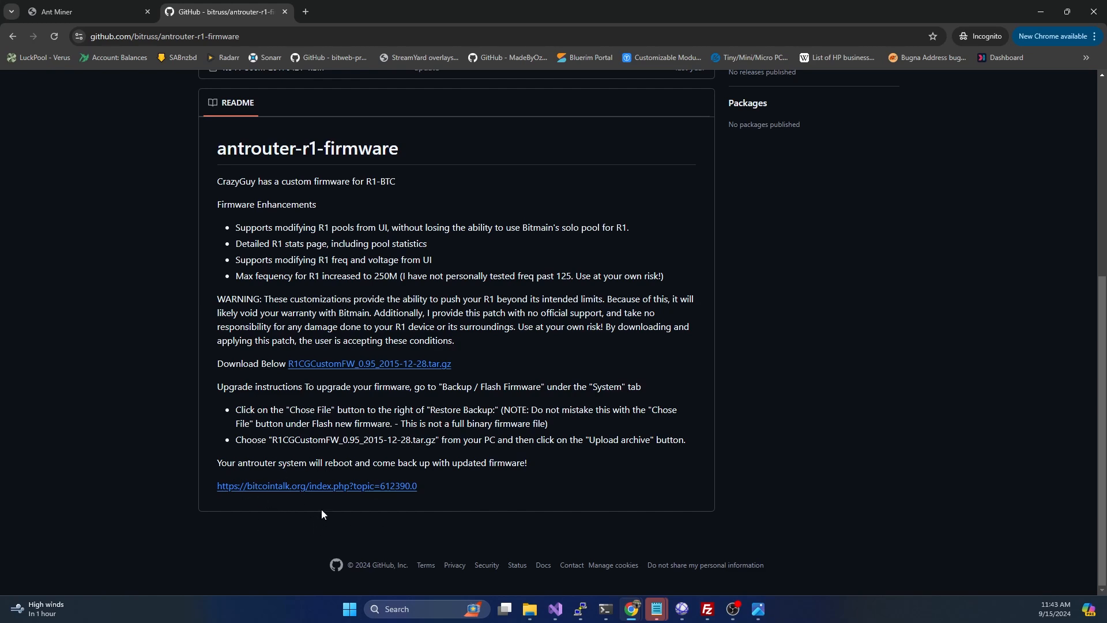
scroll("up", 3)
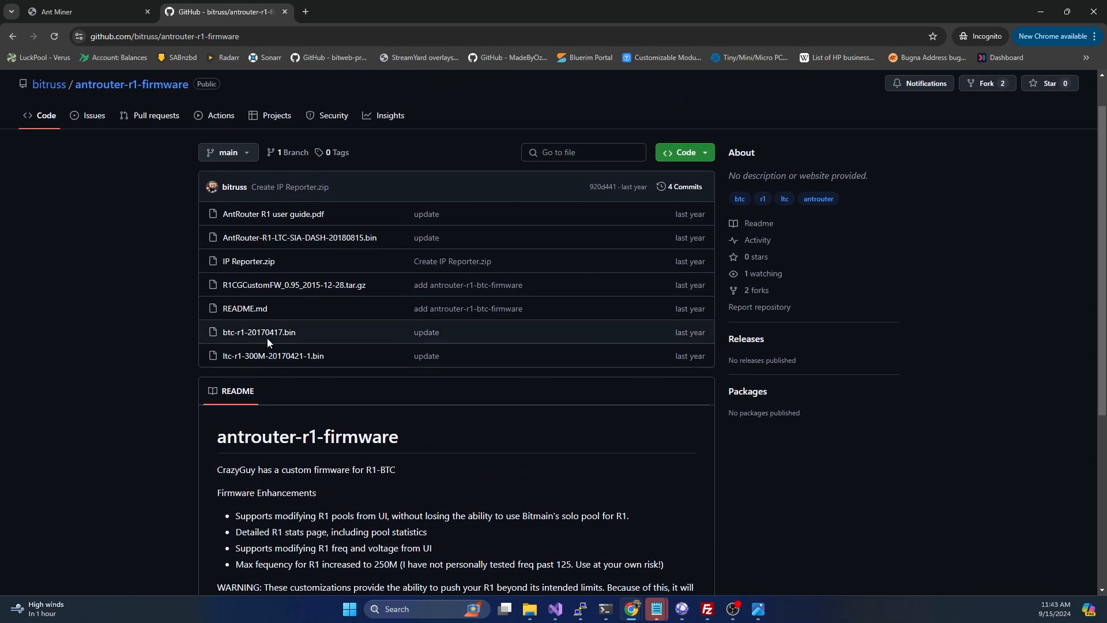
scroll("down", 3)
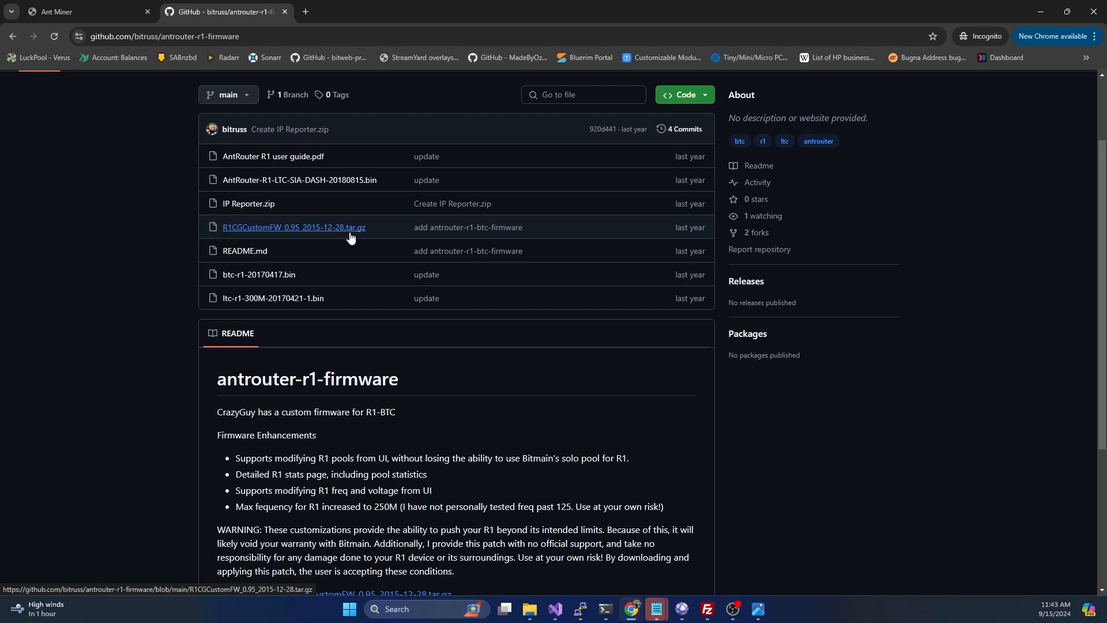
scroll("down", 3)
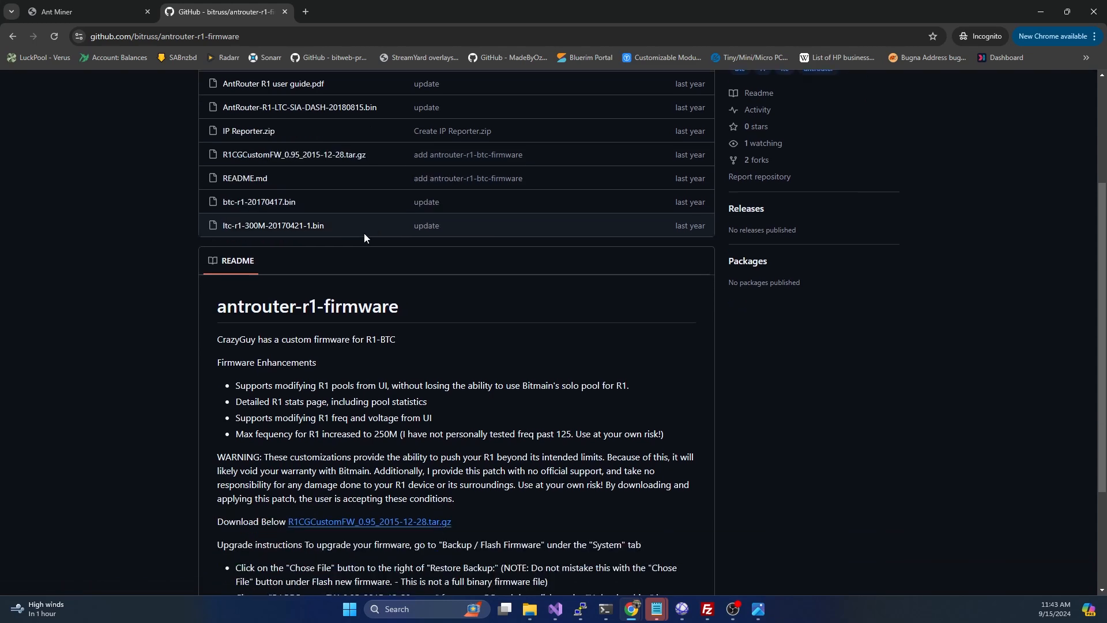
scroll("down", 3)
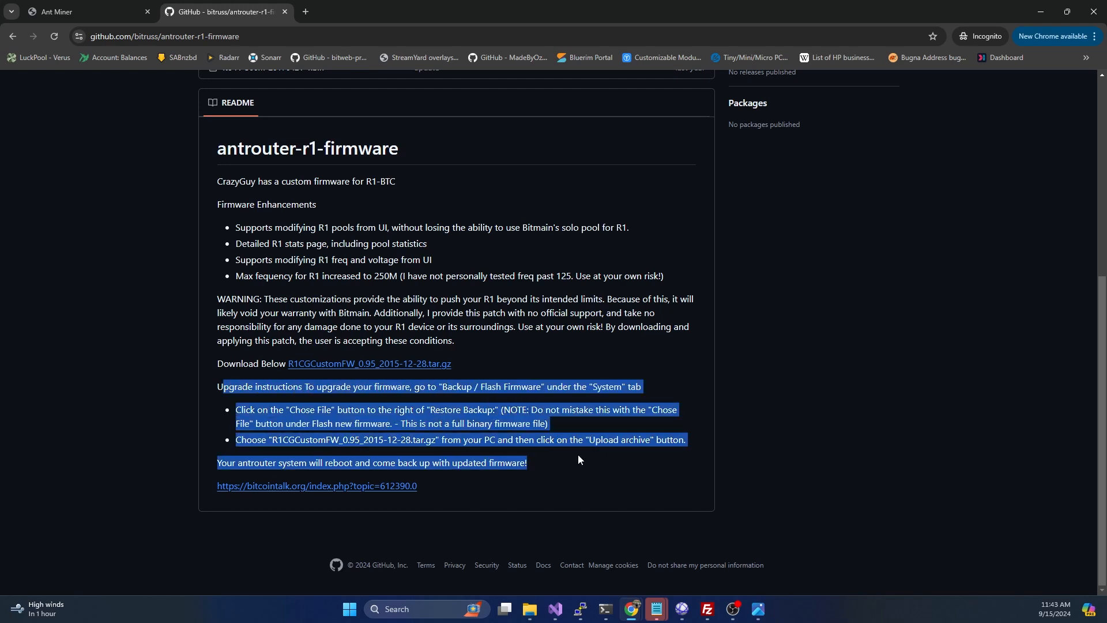
left_click(328, 421)
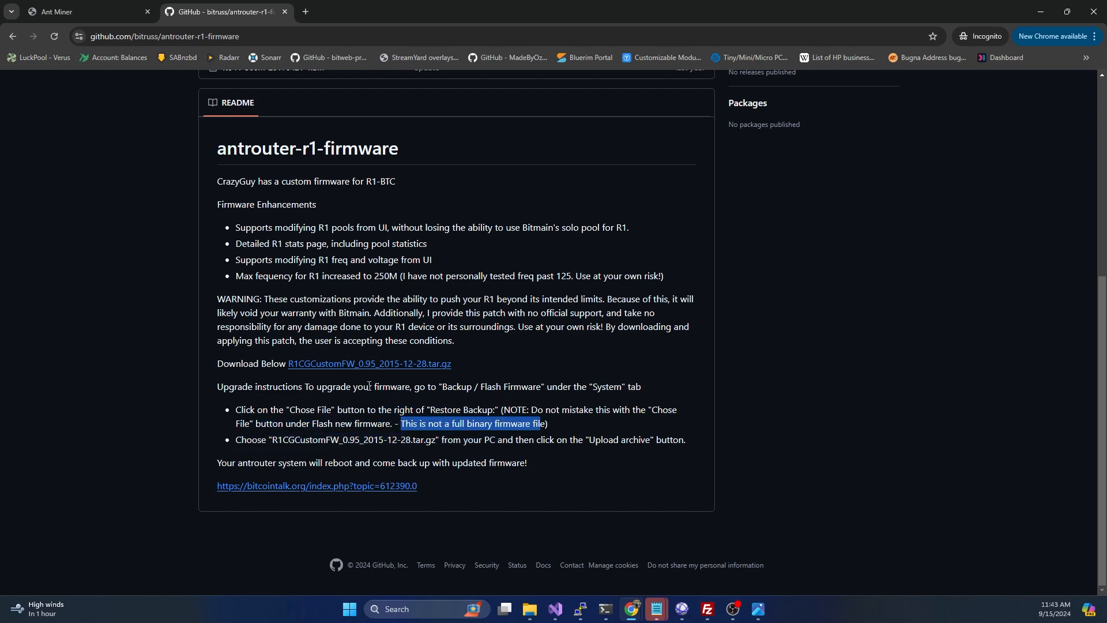
left_click(87, 12)
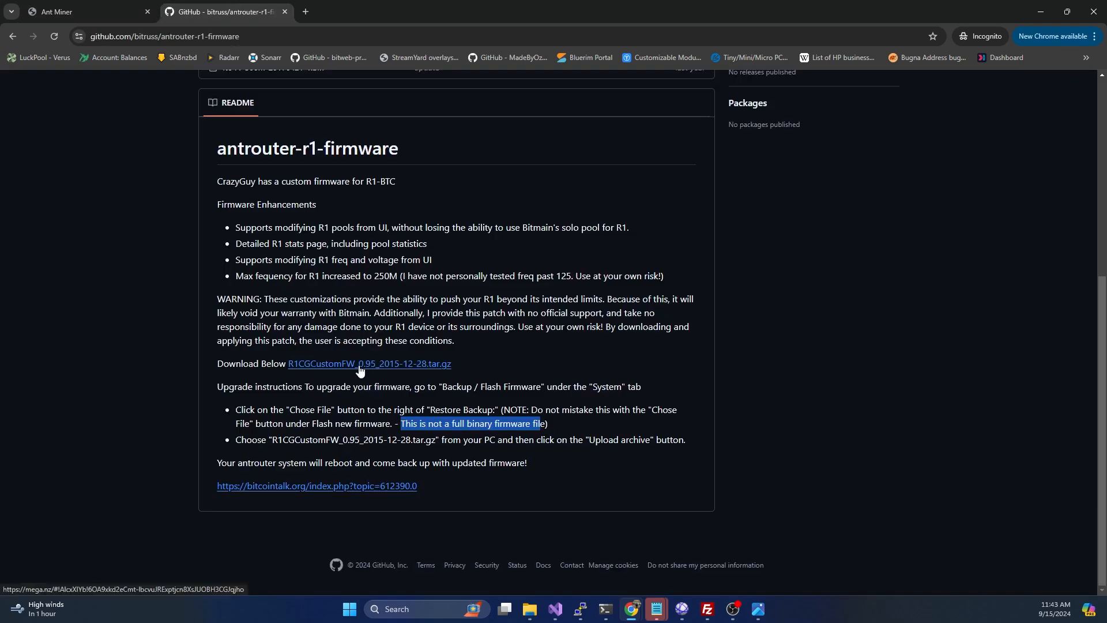
Follow the README link to MEGA and start downloading R1CGCustomFW_0.95_2015-12-28.tar.gz.
left_click(358, 366)
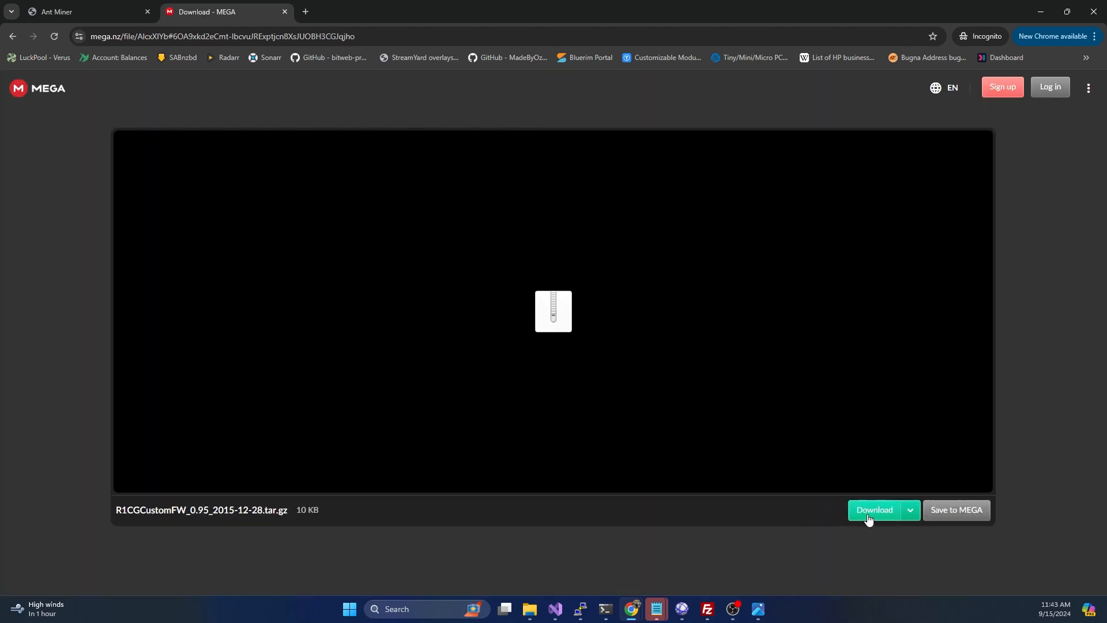
left_click(873, 508)
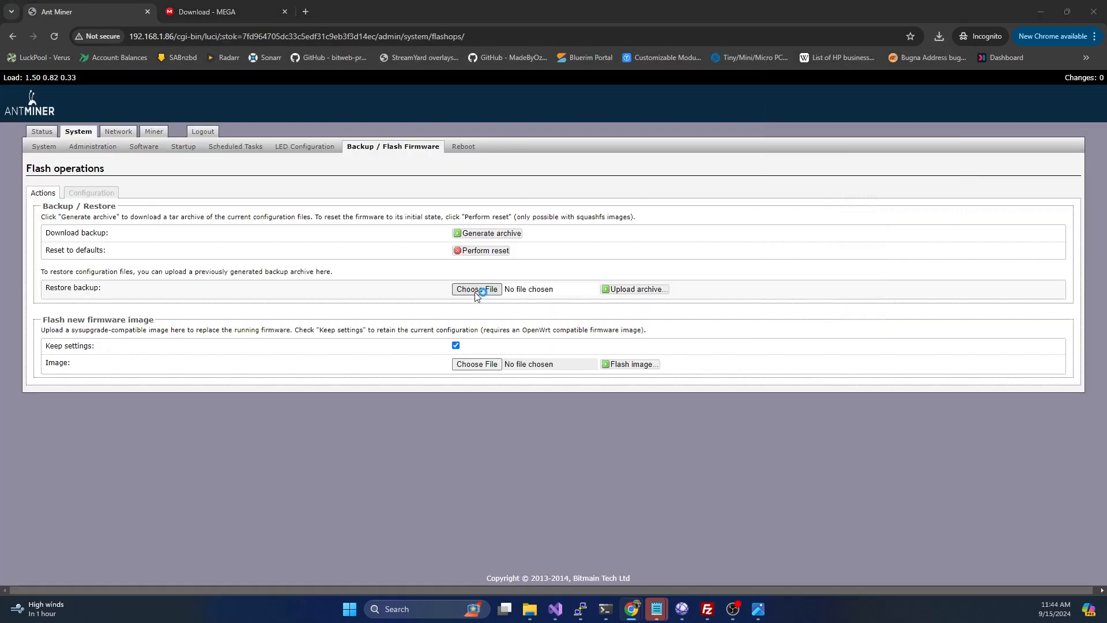
Choose the R1CGCustomFW tar.gz as the restore backup and upload it to the router.
left_click(476, 288)
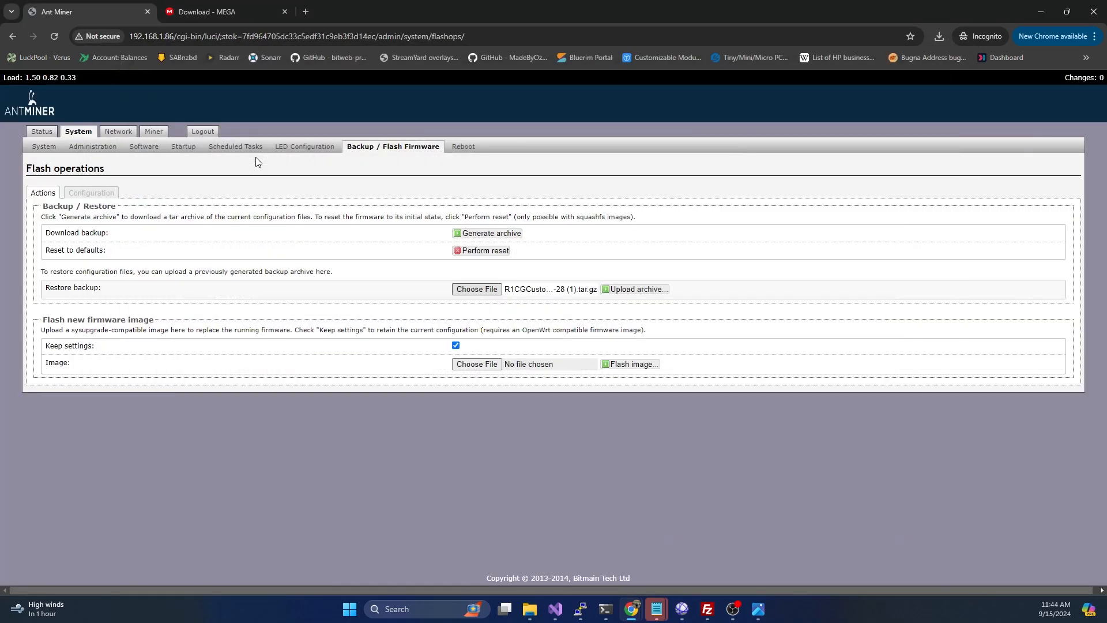
left_click(633, 289)
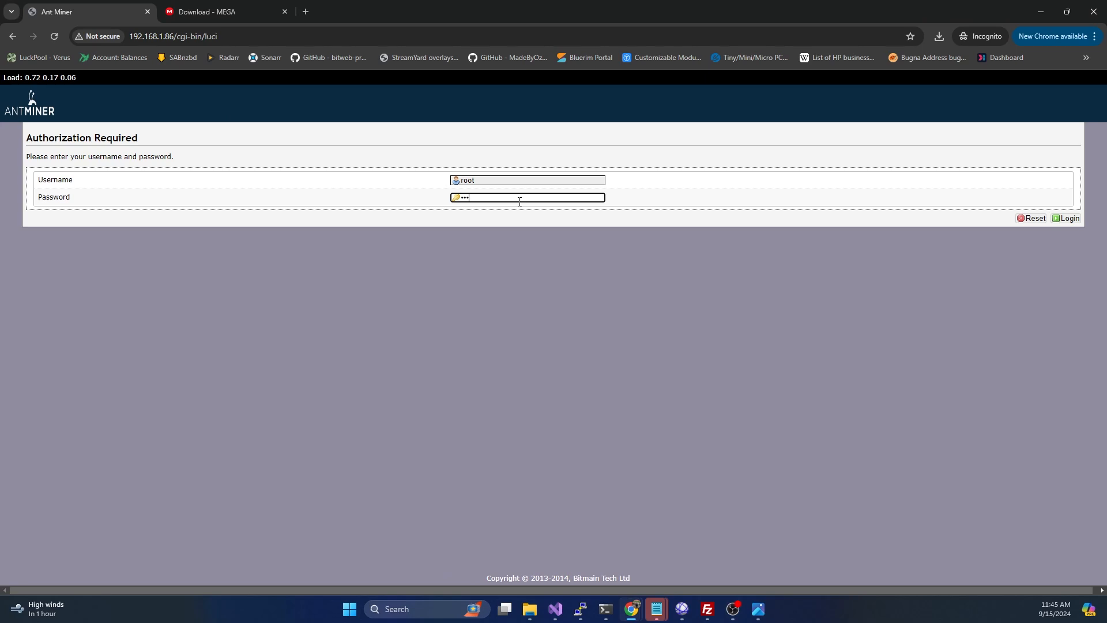
Log back in after the reboot and show the R1 Miner Status with its four pools.
left_click(1068, 218)
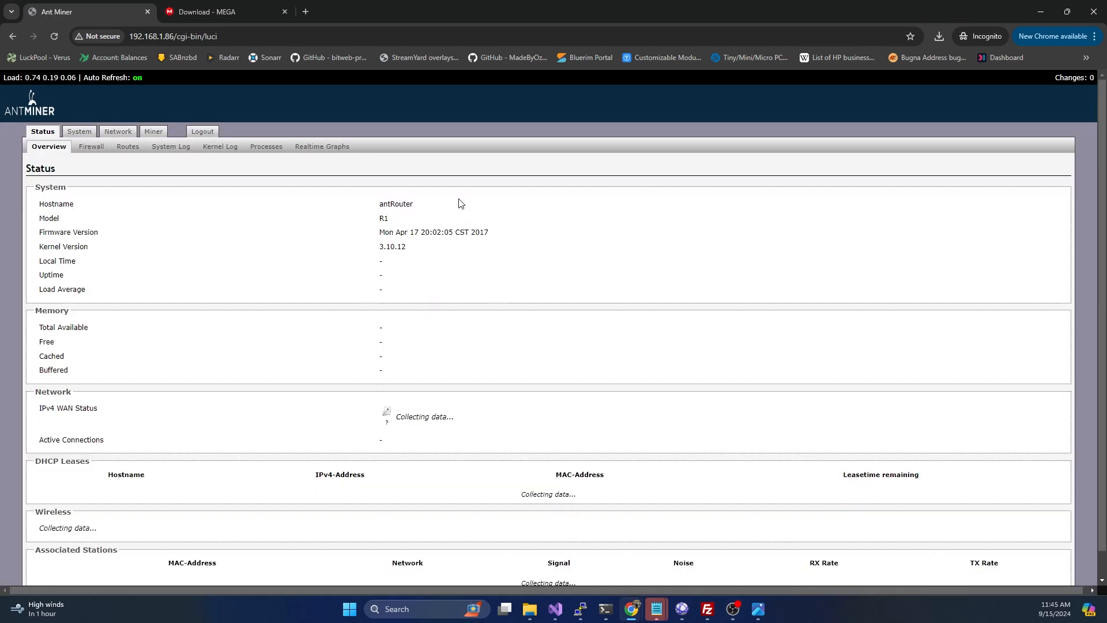
left_click(153, 133)
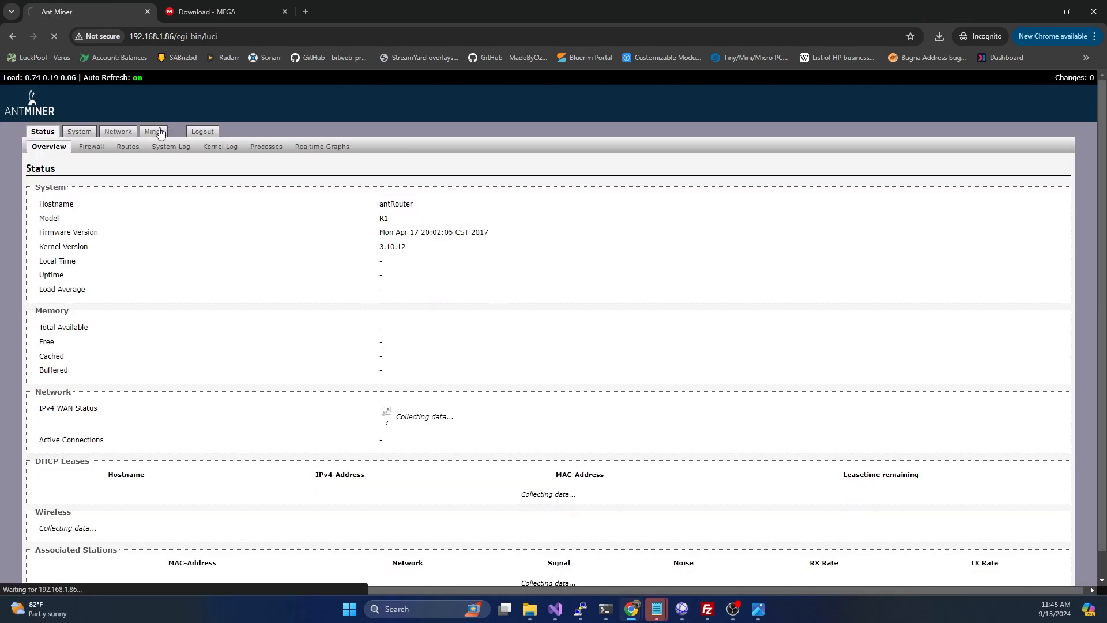
left_click(152, 131)
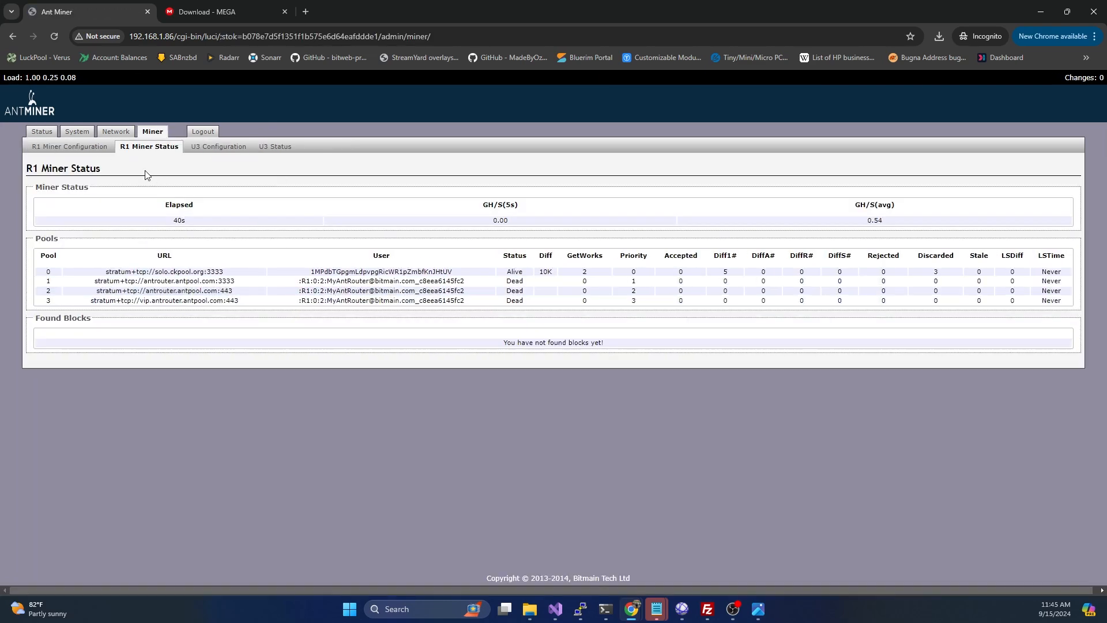
left_click(68, 146)
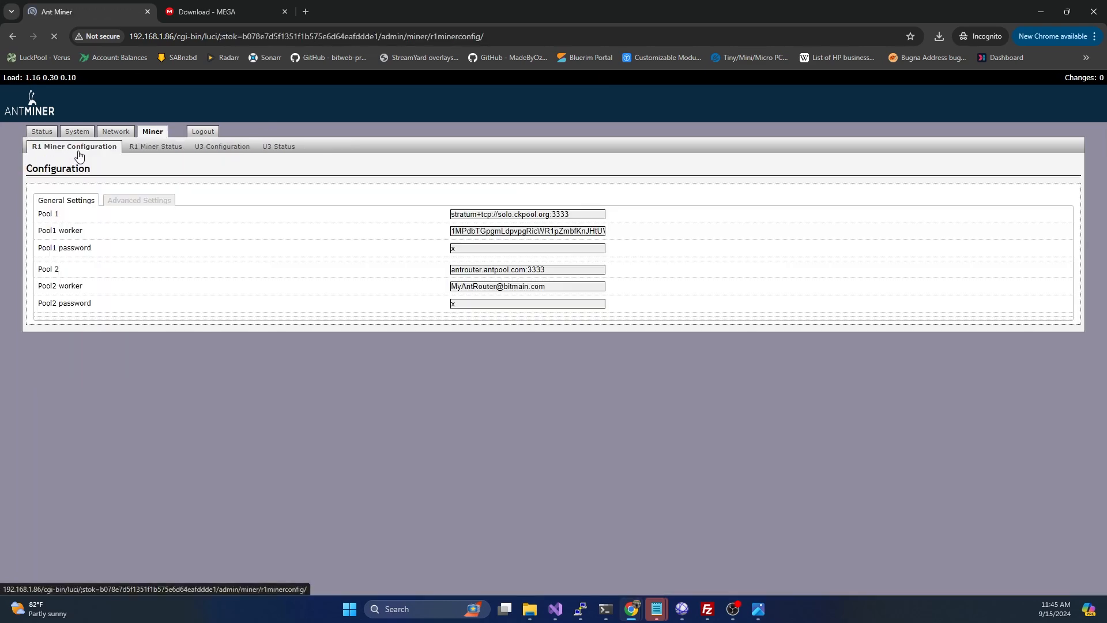
left_click(74, 147)
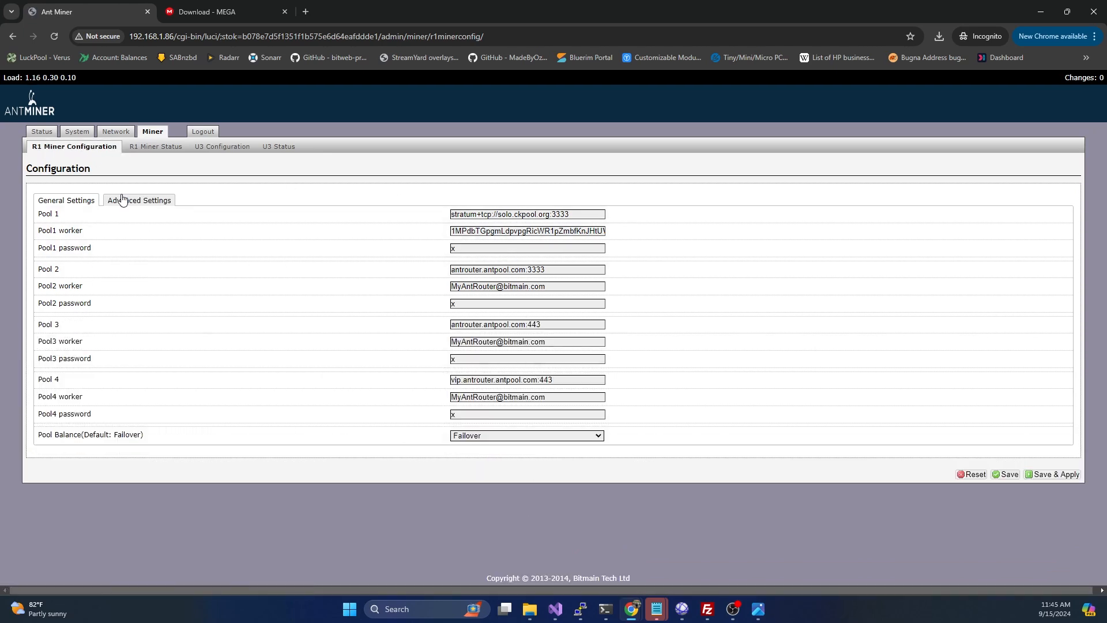
left_click(64, 203)
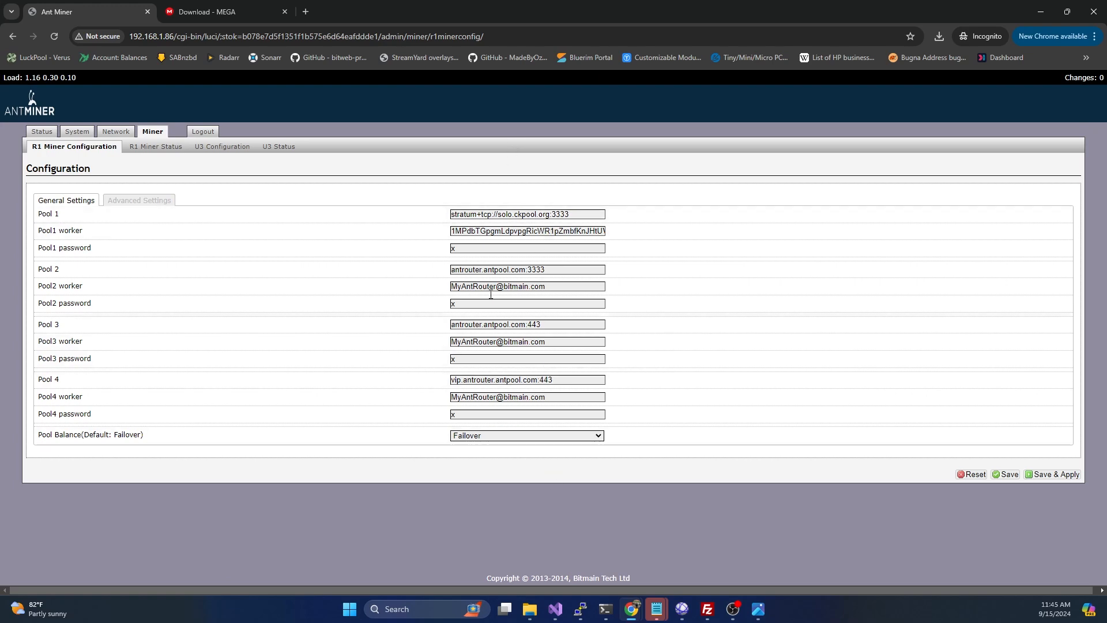
left_click(156, 146)
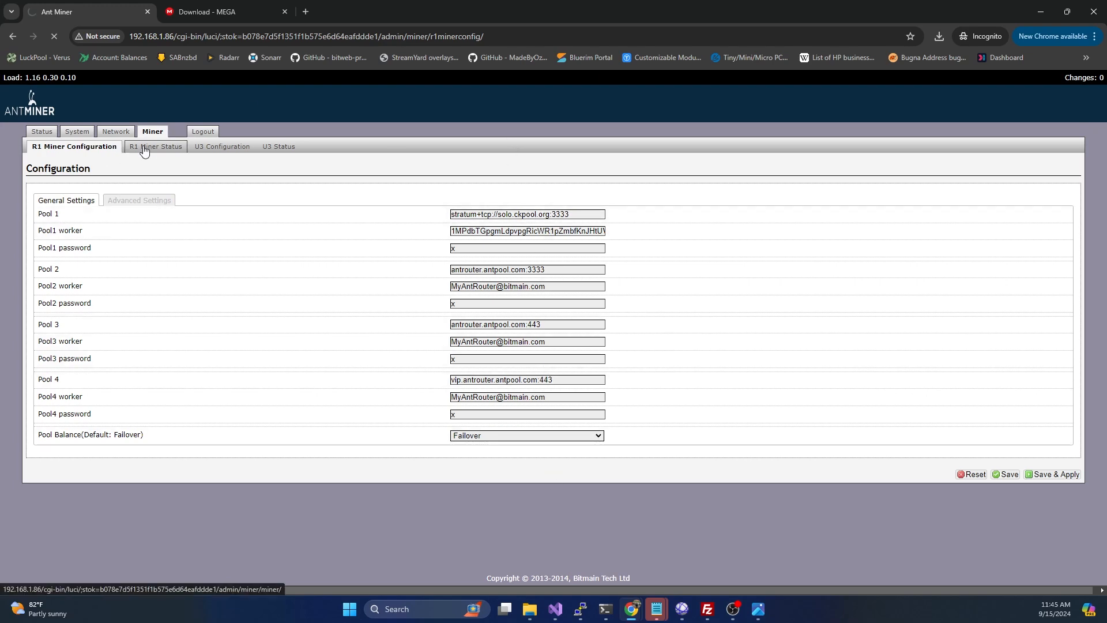
left_click(156, 147)
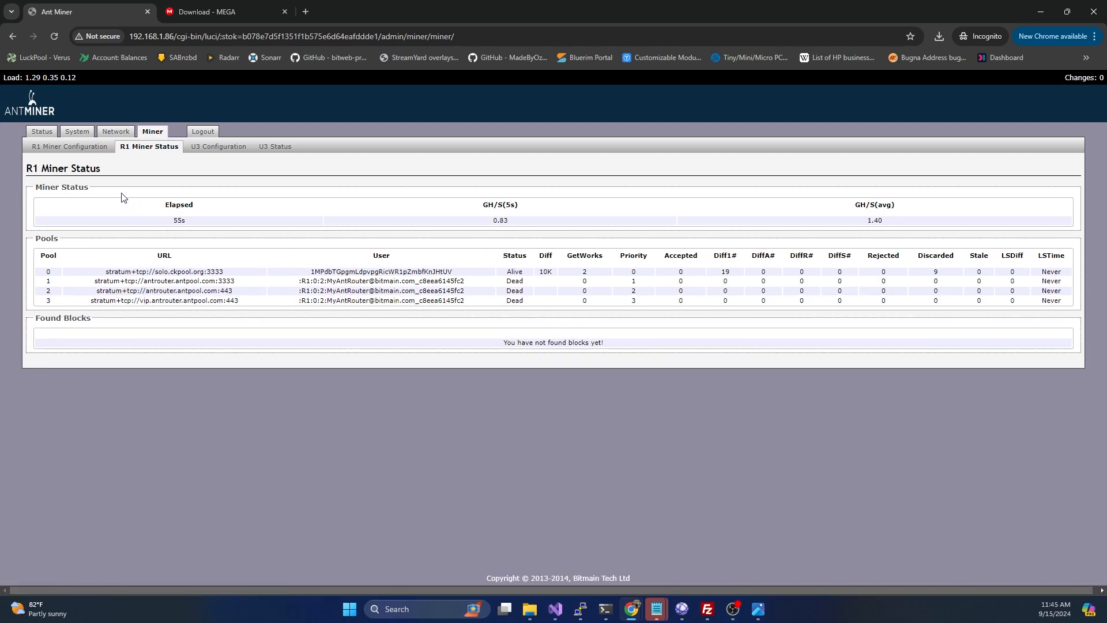
mouse_move(105, 142)
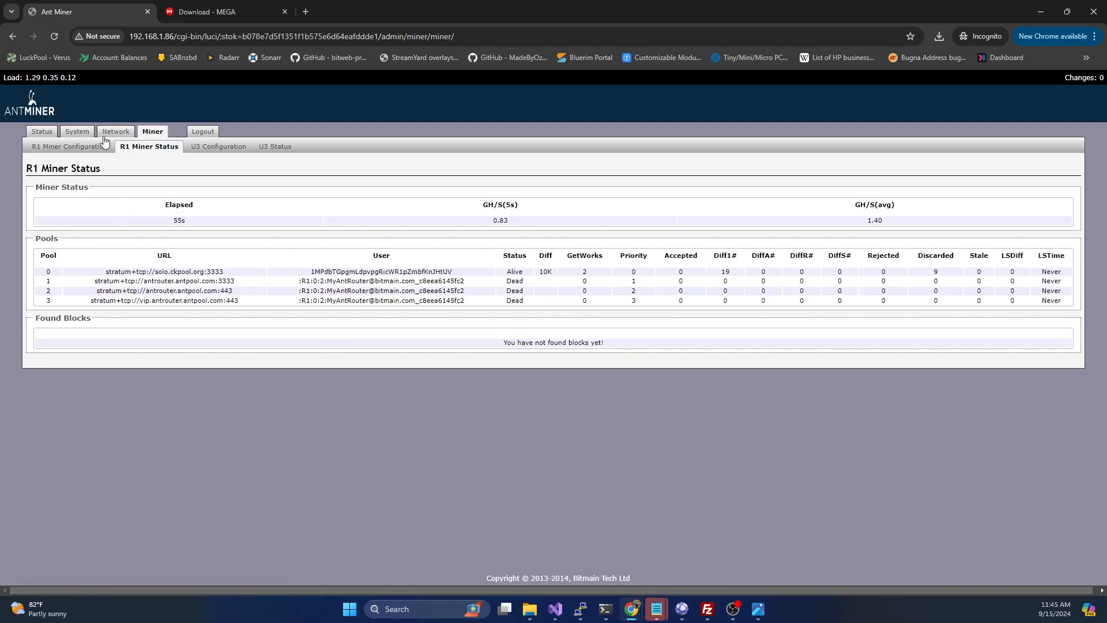
mouse_move(69, 147)
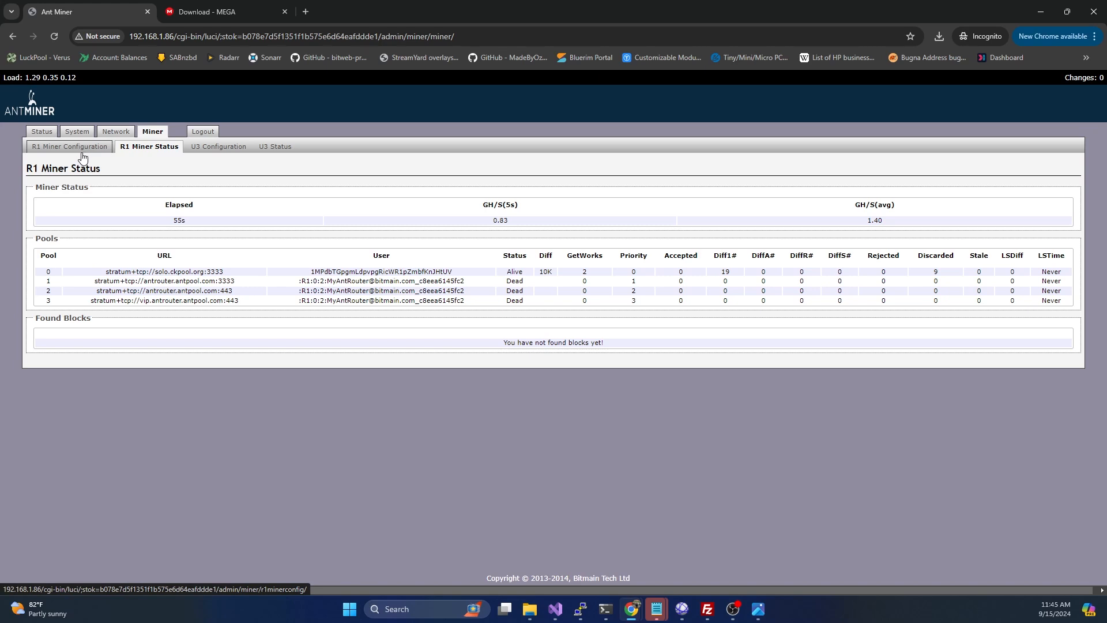
mouse_move(77, 153)
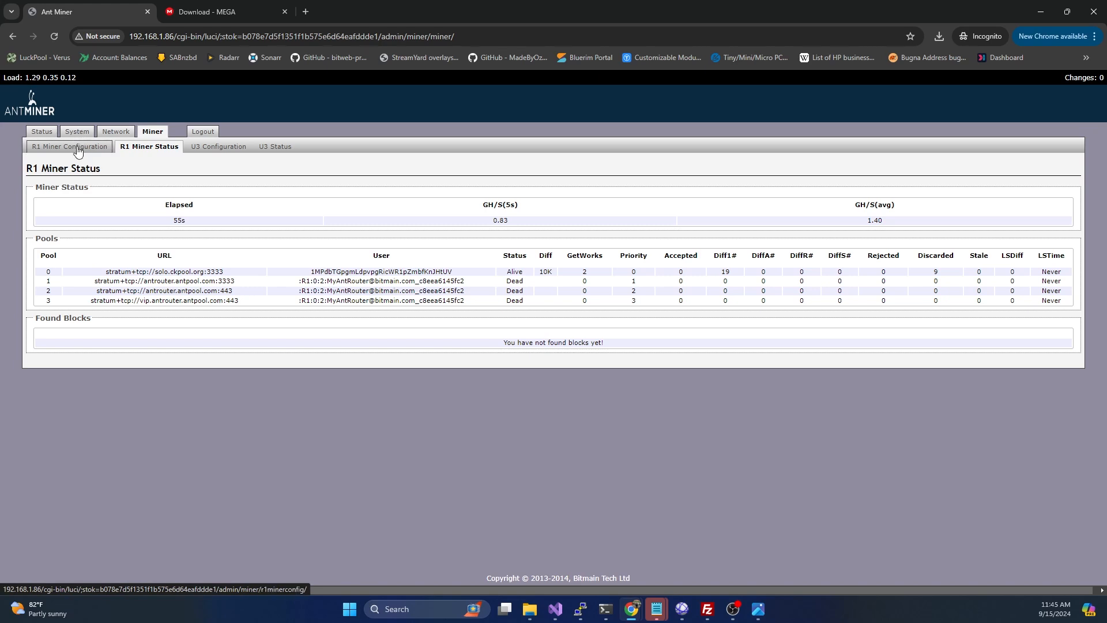
mouse_move(71, 149)
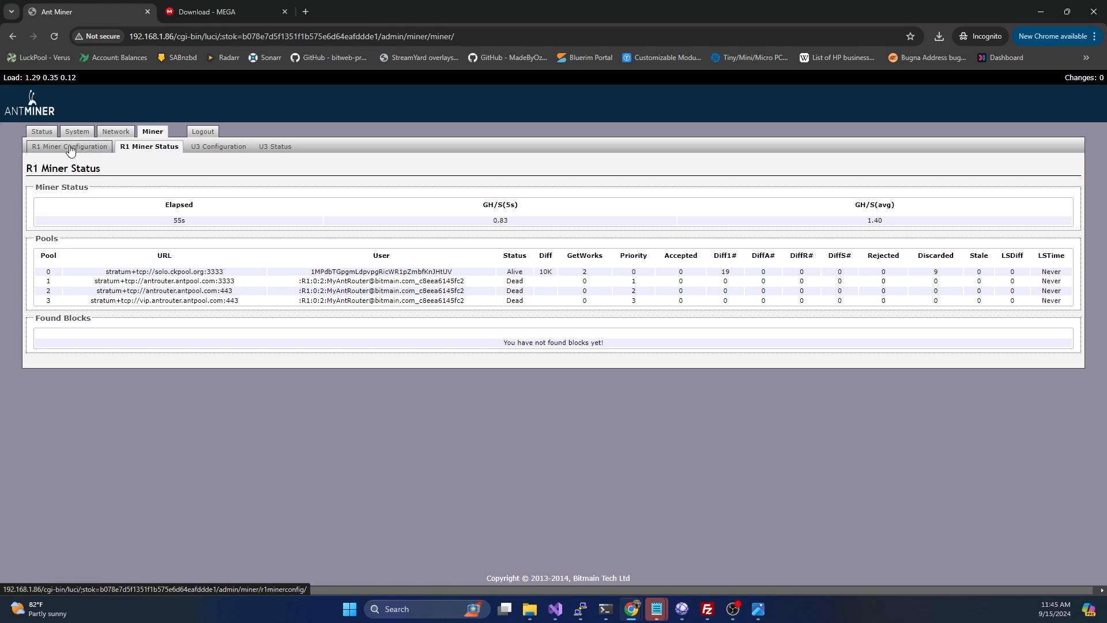
left_click(68, 147)
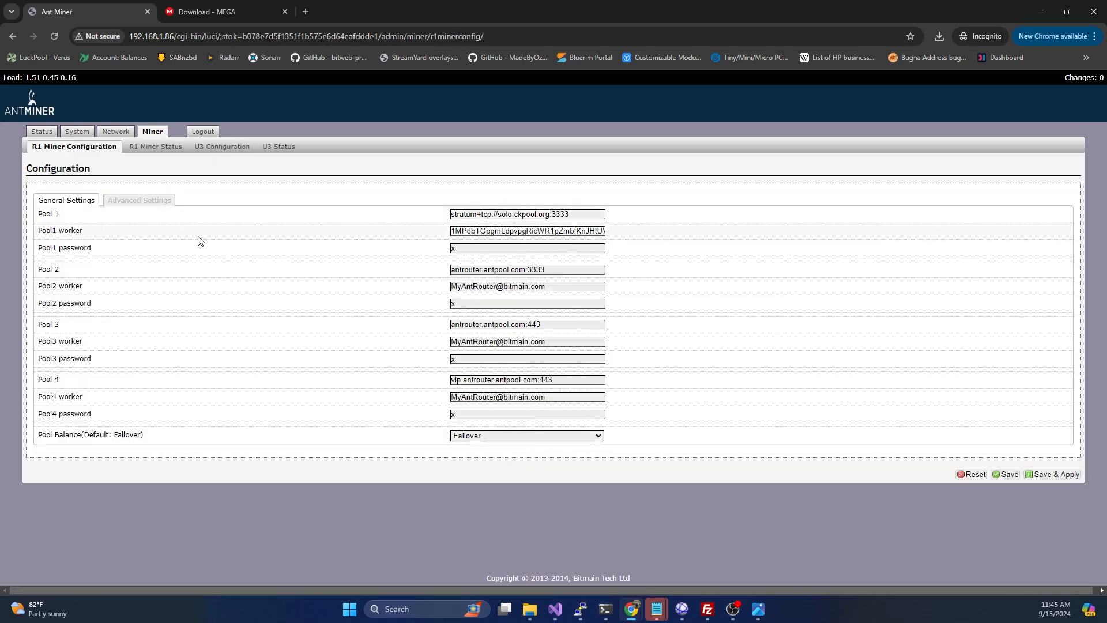
left_click(138, 199)
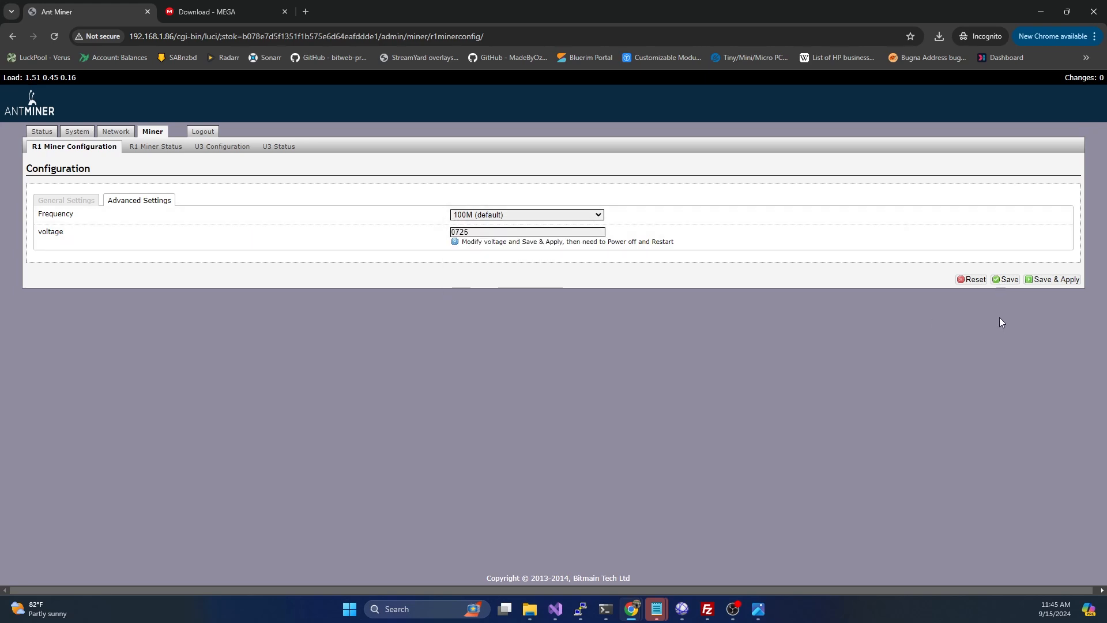
left_click(65, 201)
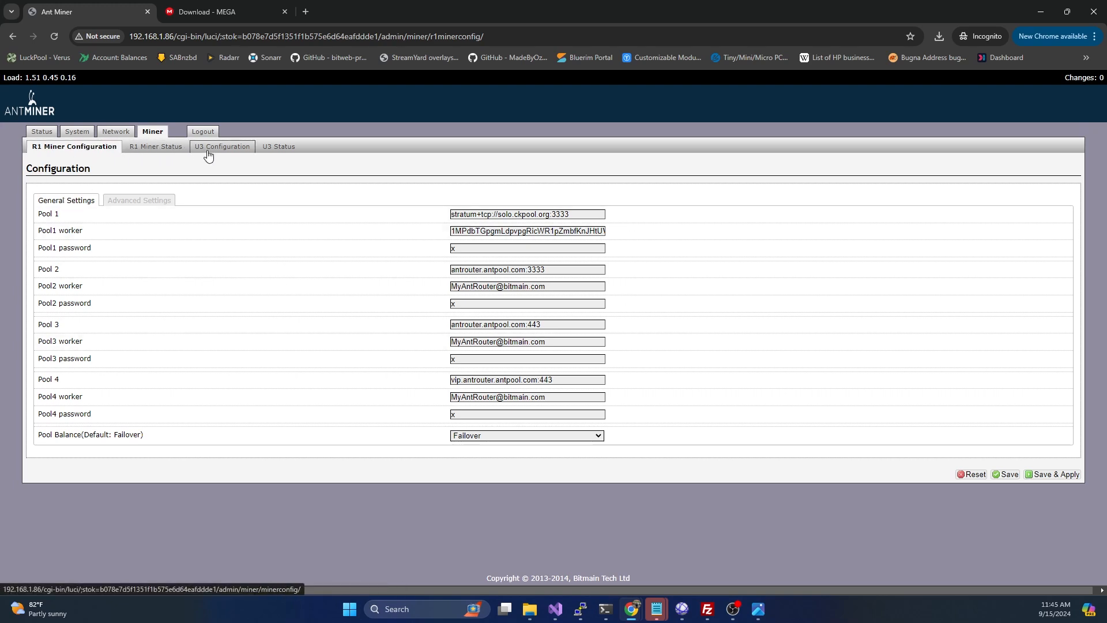
mouse_move(278, 147)
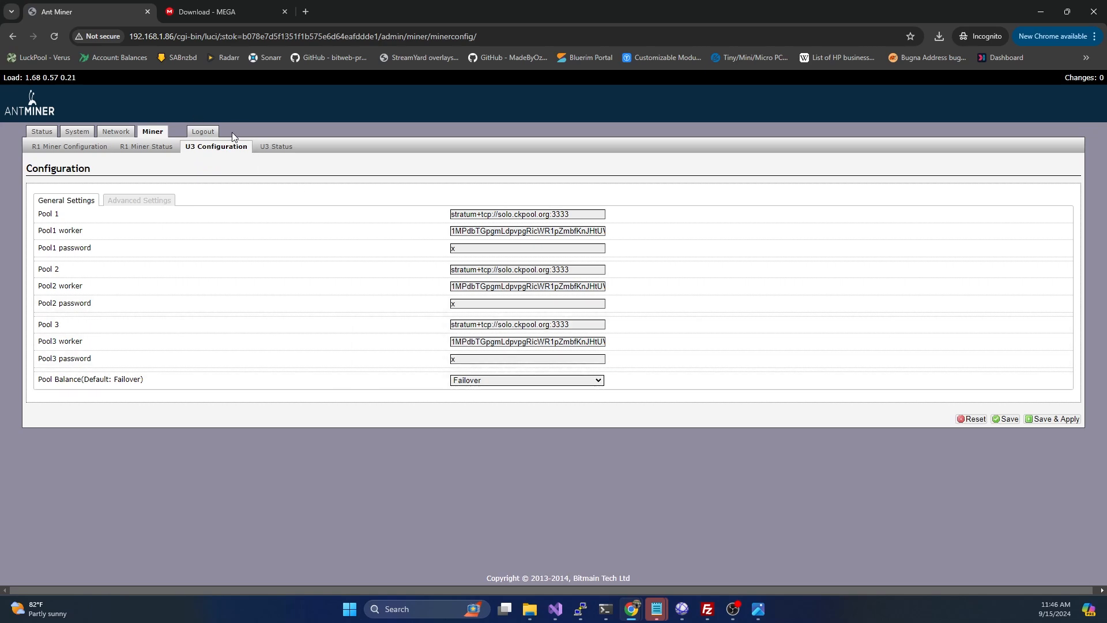
Check the U3 Status page's solo.ckpool pools, then return to the R1 Miner Status.
left_click(275, 146)
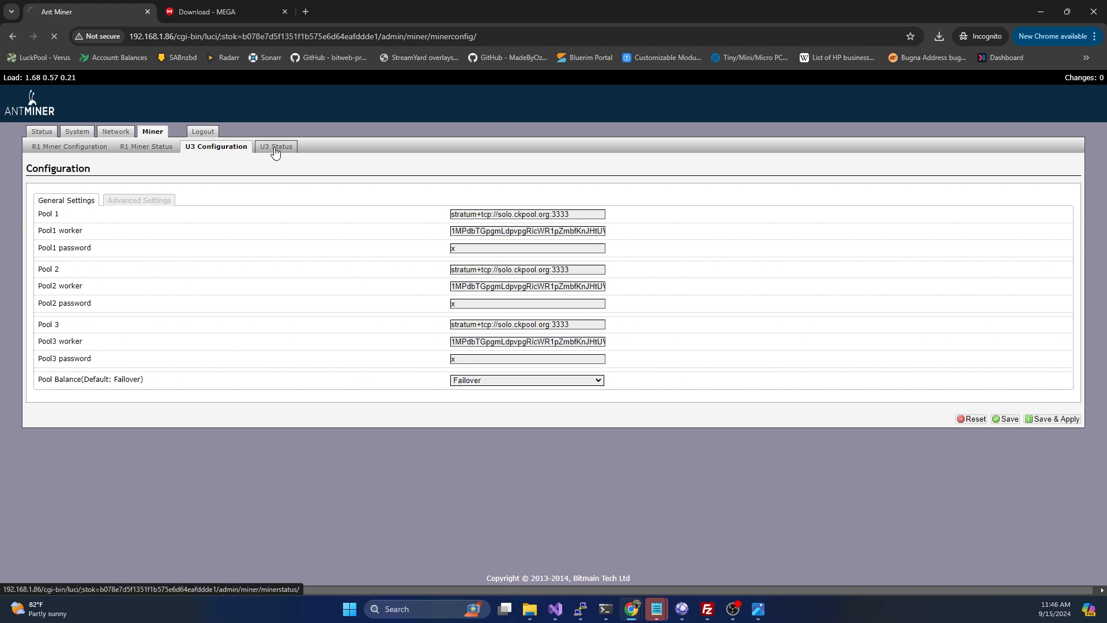
left_click(276, 147)
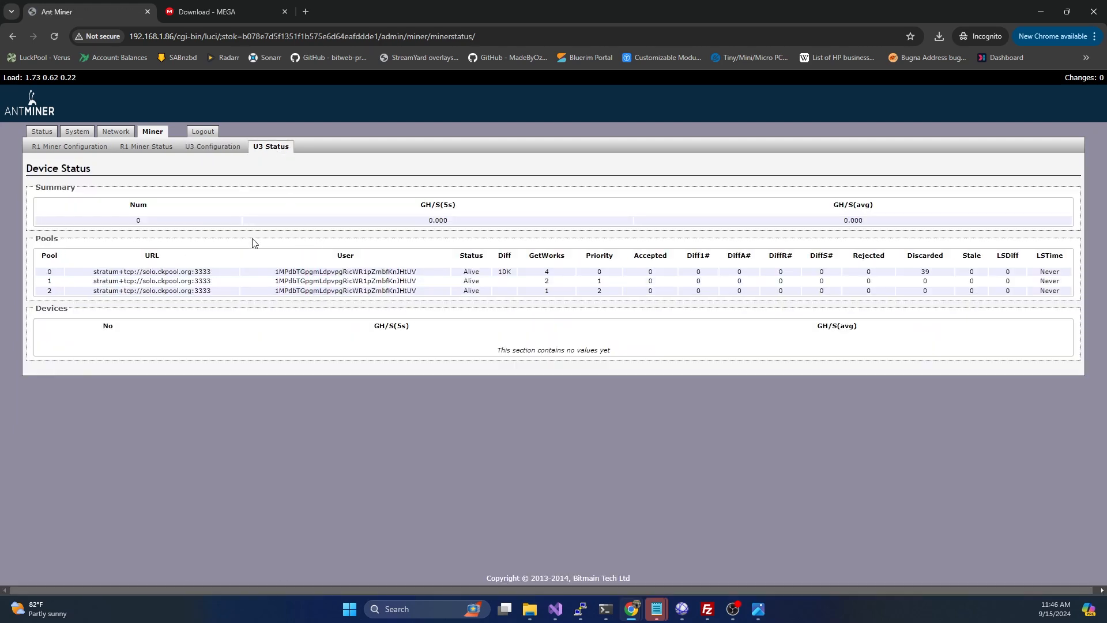
mouse_move(212, 146)
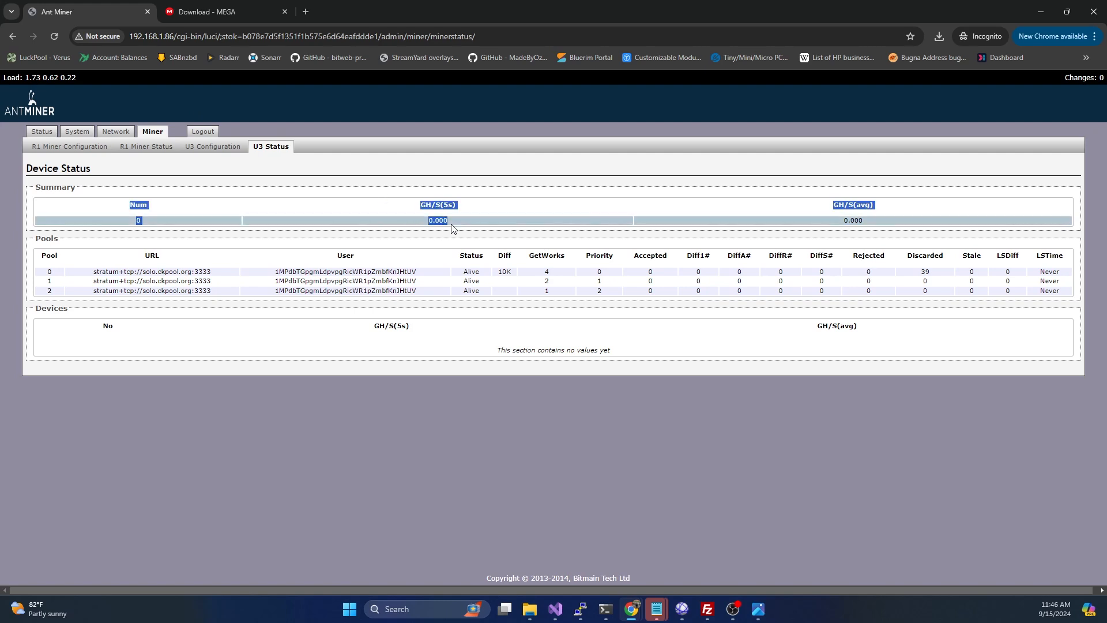
left_click(145, 147)
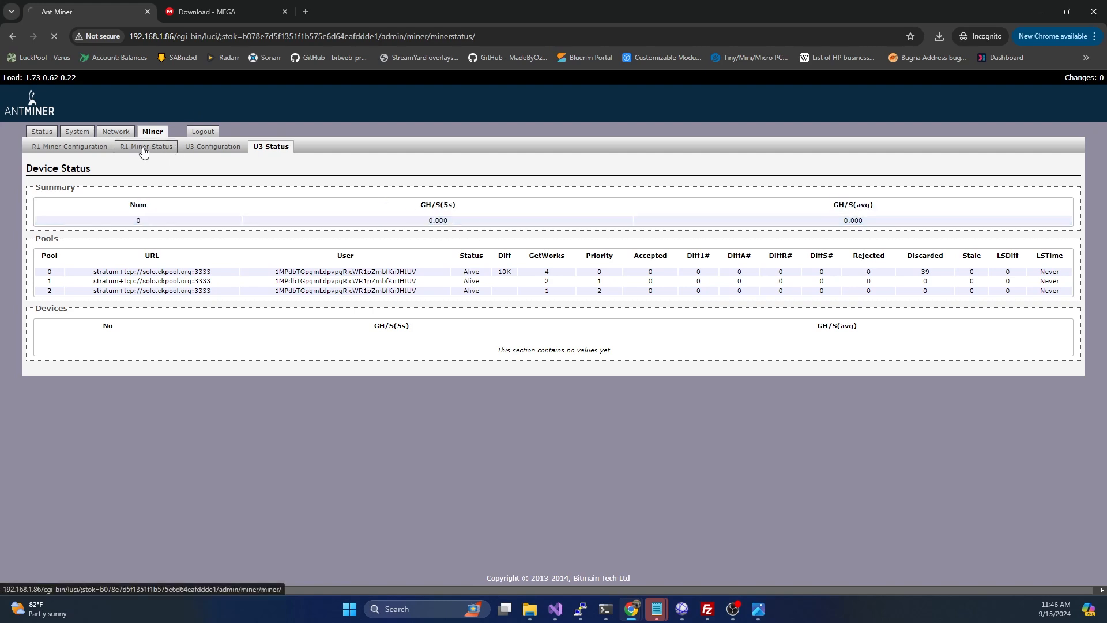
left_click(145, 146)
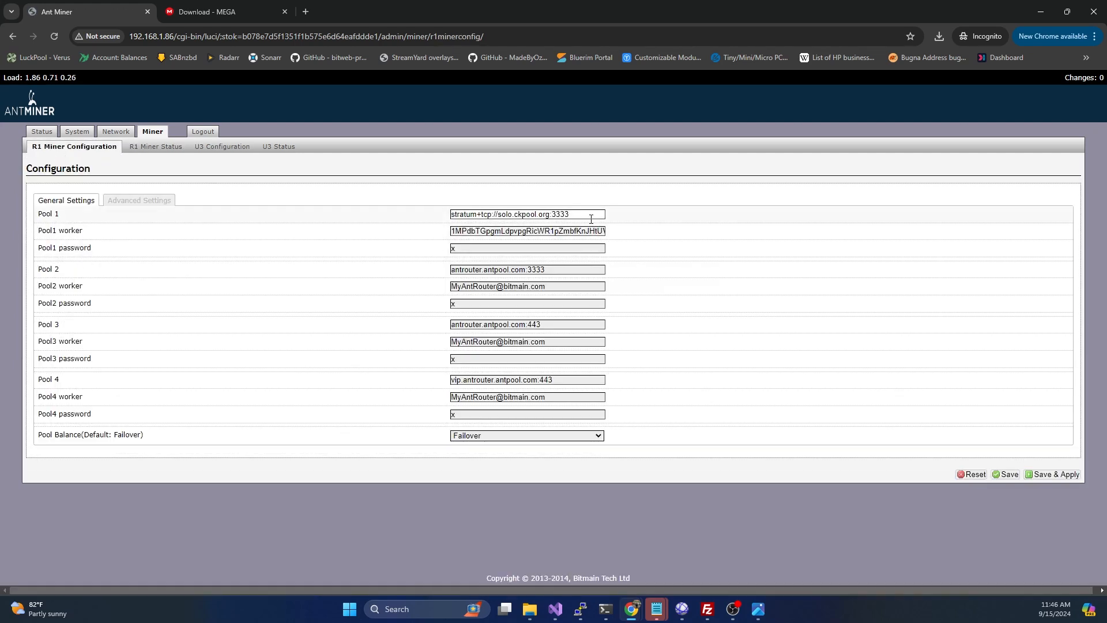
Select the Pool 1 address, look up NOMP's Peercoin stratum details, and return to the AntRouter settings.
triple_click(527, 215)
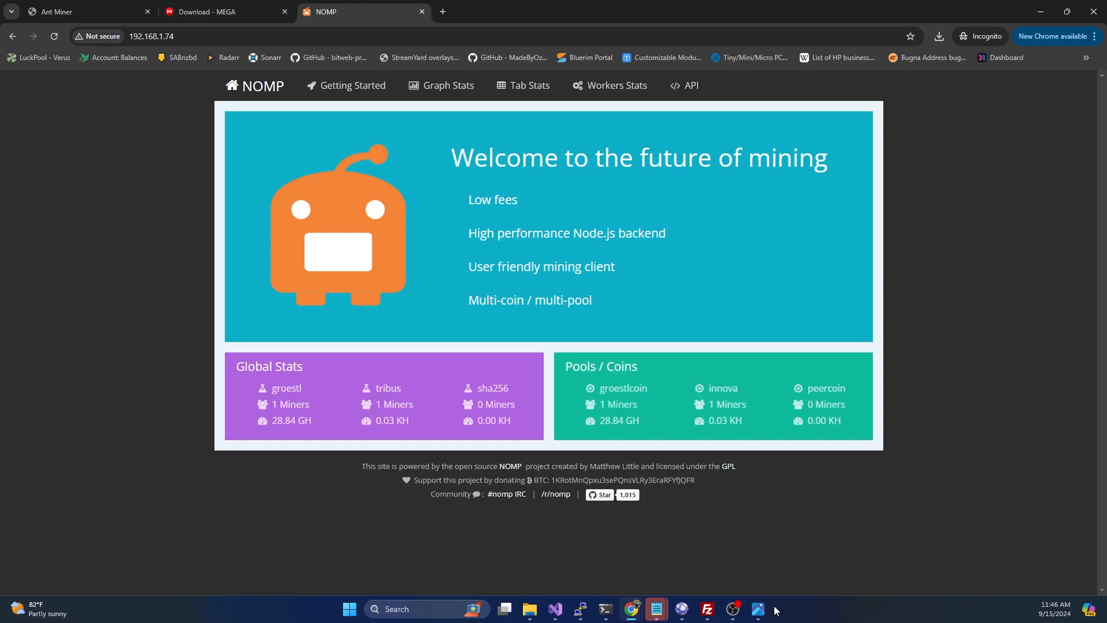
mouse_move(413, 458)
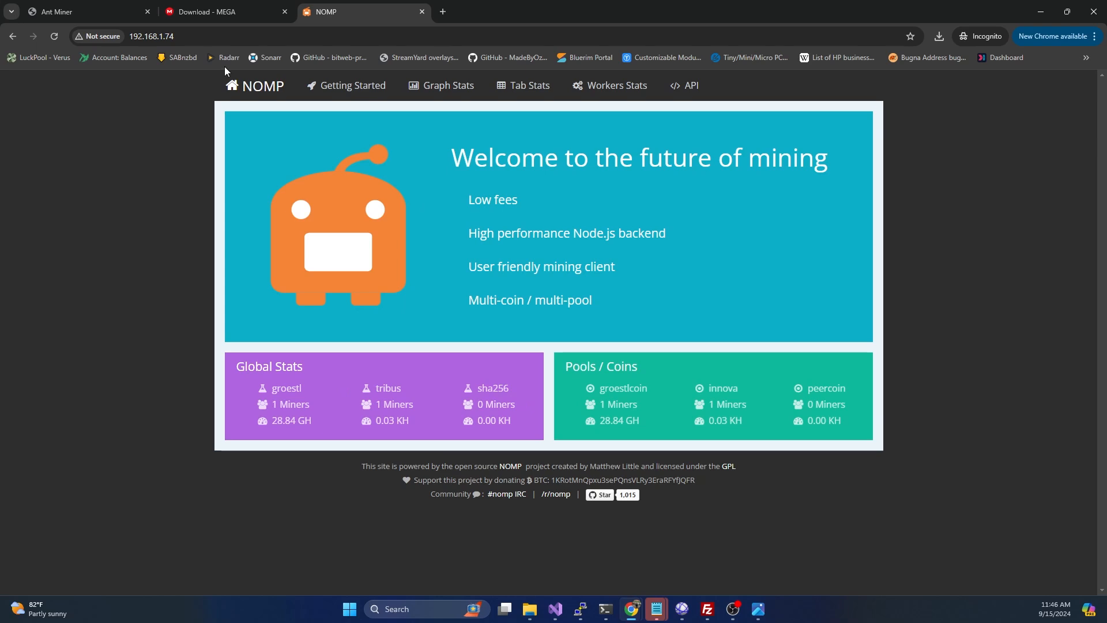
mouse_move(352, 86)
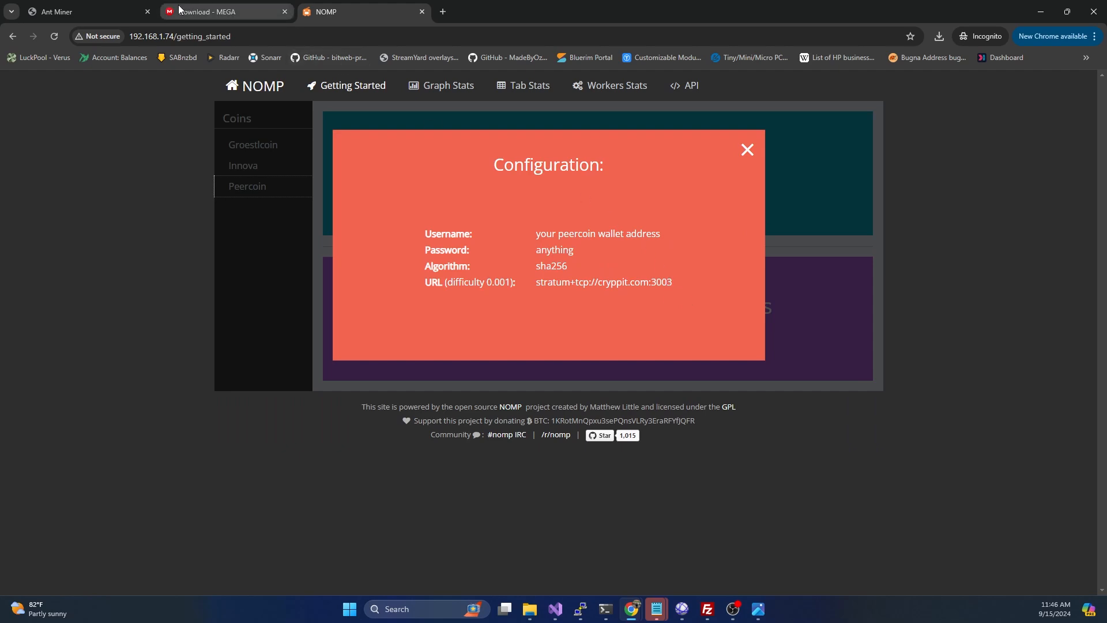
left_click(84, 11)
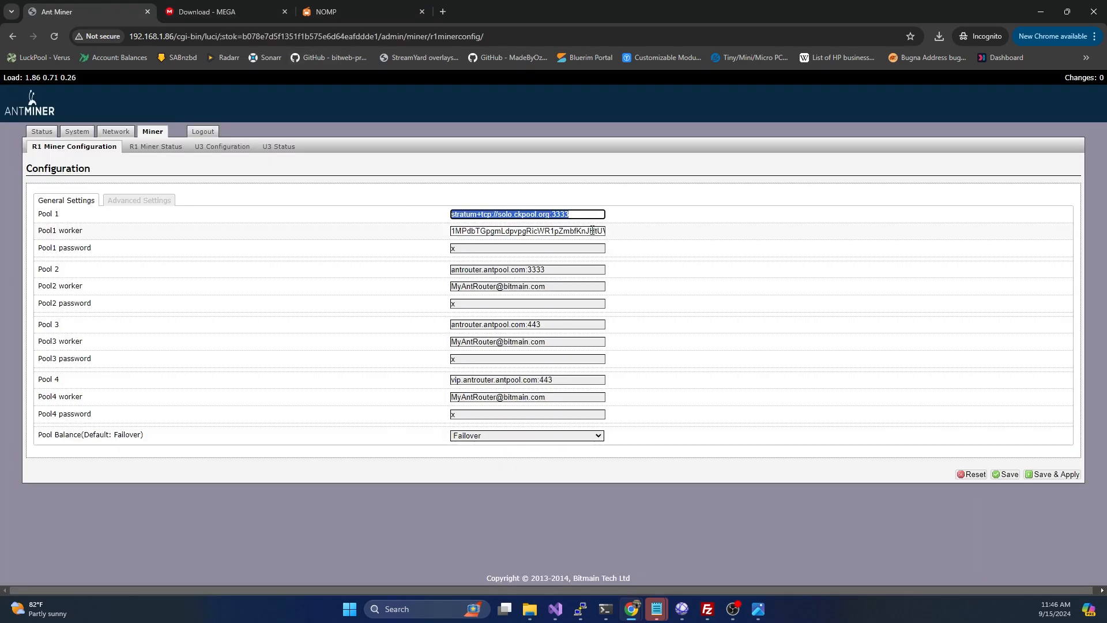
Point Pool 1 to stratum+tcp://192.168.1.74:3003, clear pools 2–4, and Save & Apply.
left_click(500, 214)
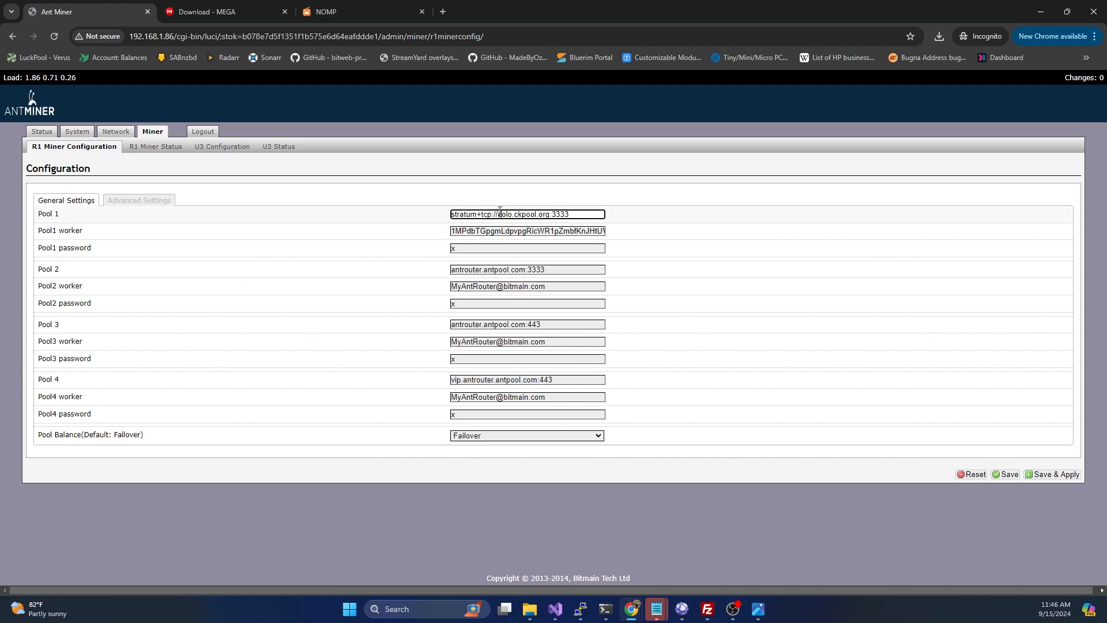
type("stratum+tcp://192")
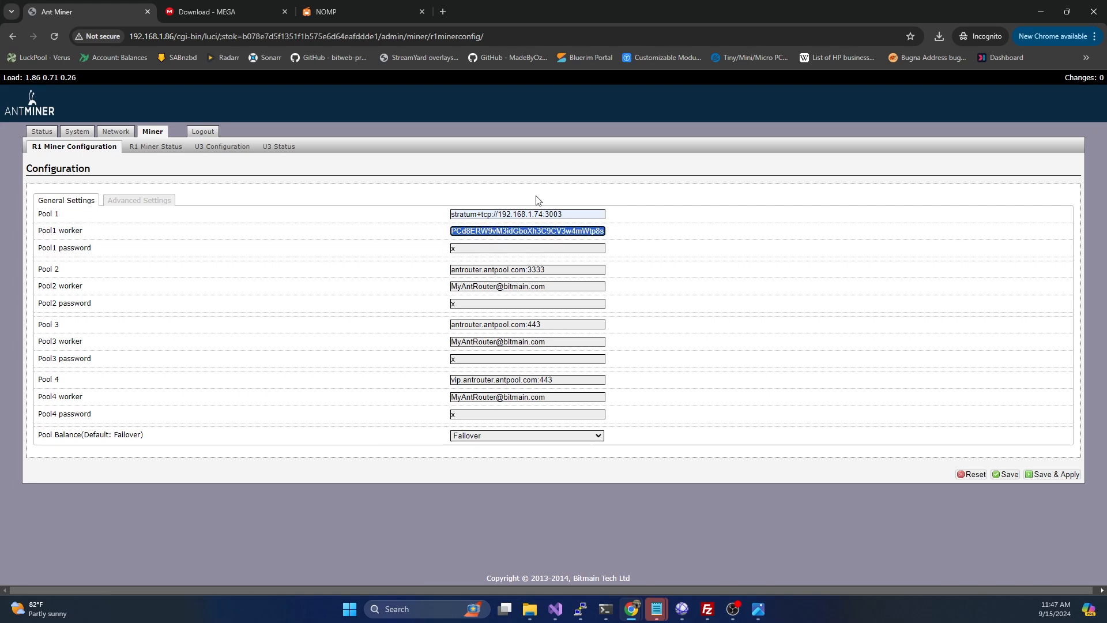
left_click(527, 214)
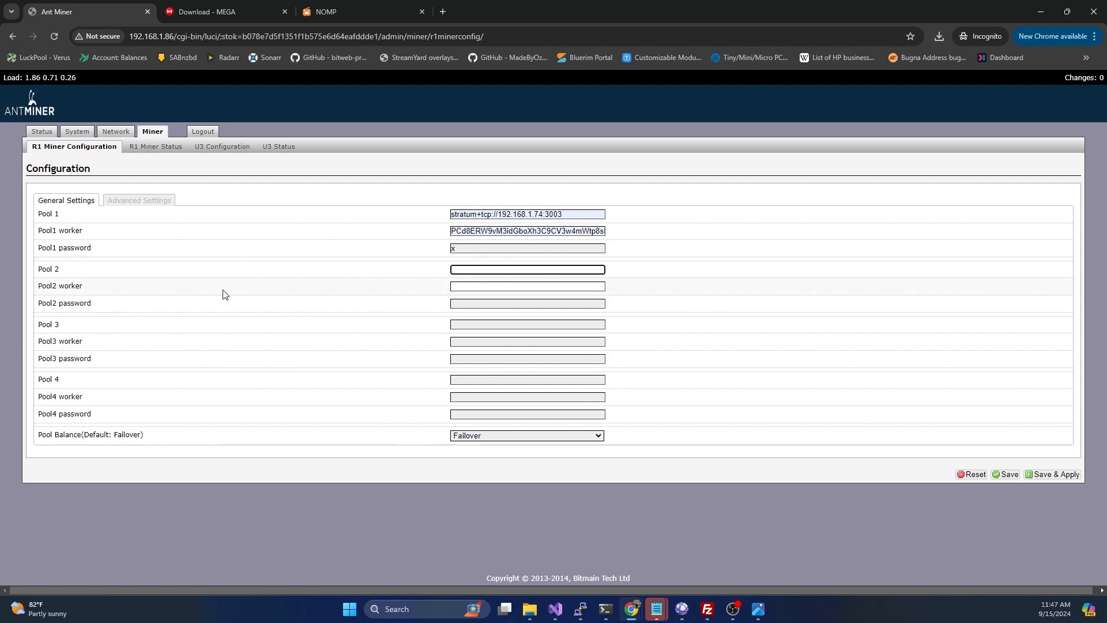
mouse_move(307, 313)
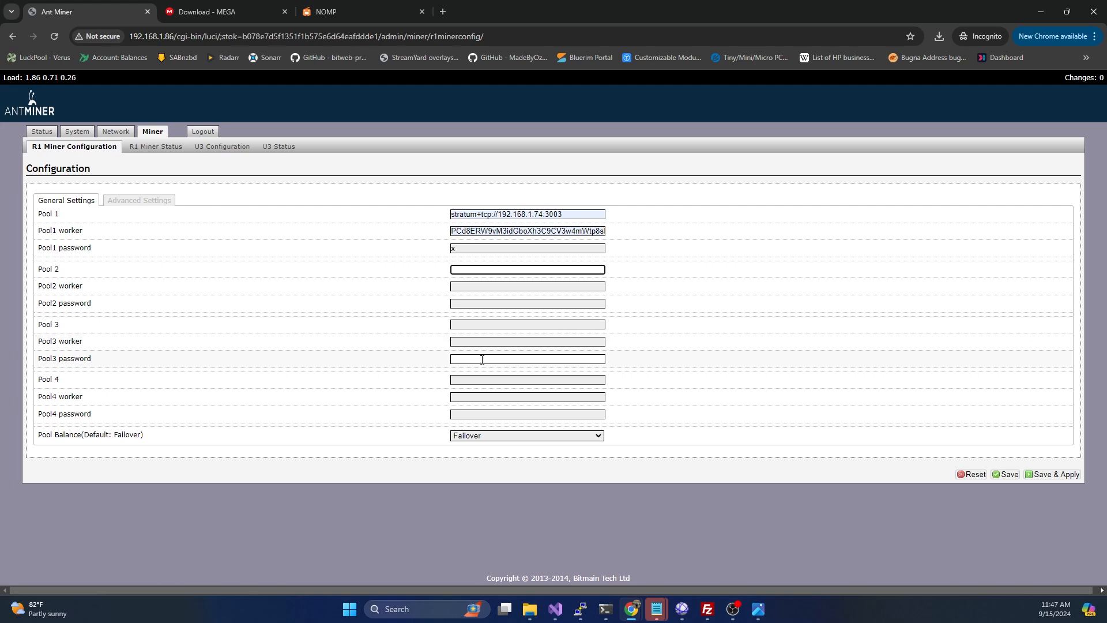
mouse_move(381, 228)
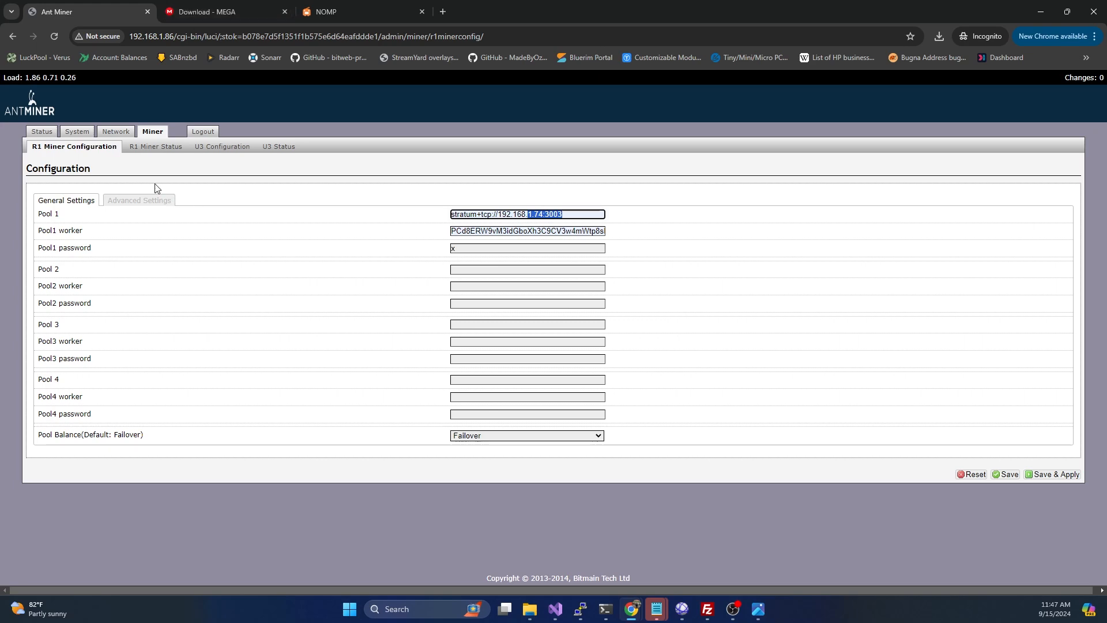
mouse_move(1047, 464)
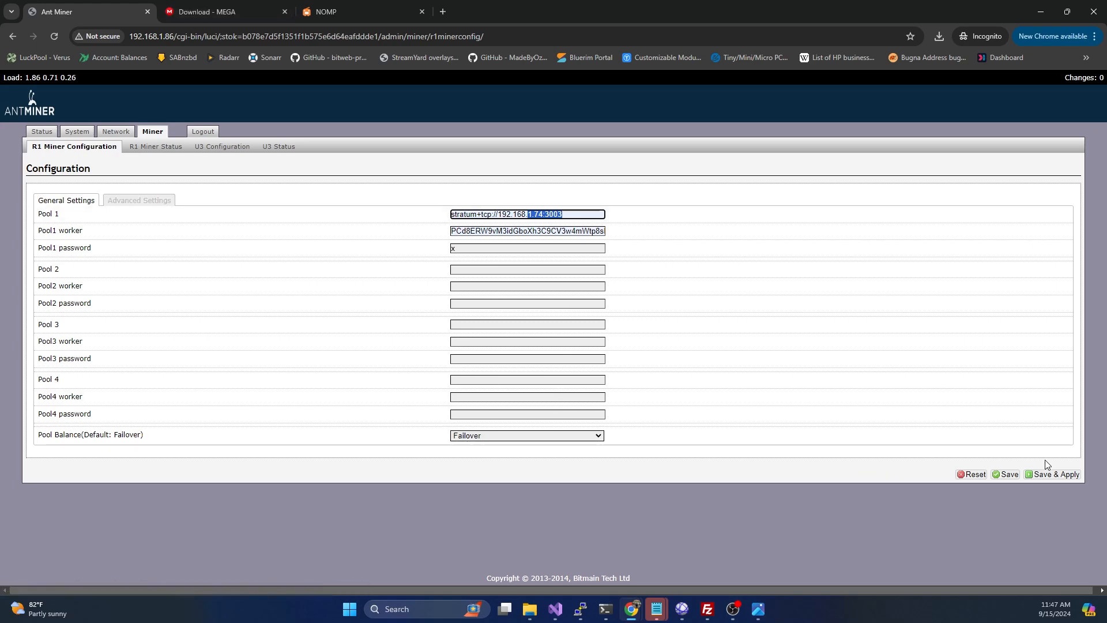
left_click(120, 12)
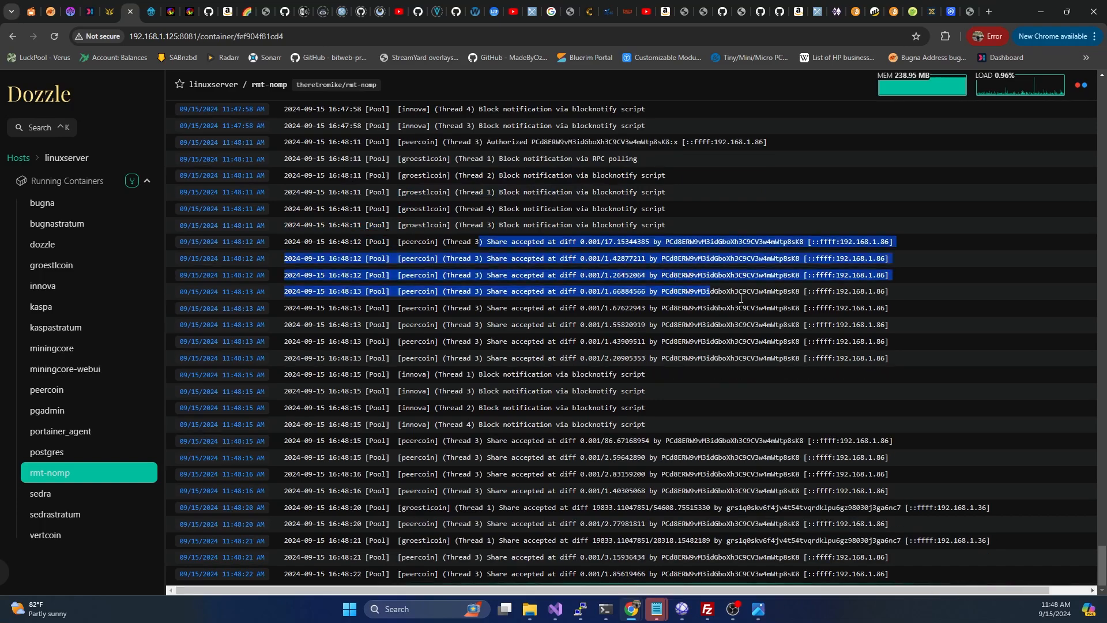
Check the rmt-nomp log in Dozzle for accepted peercoin shares, then return to the miner page.
scroll("down", 3)
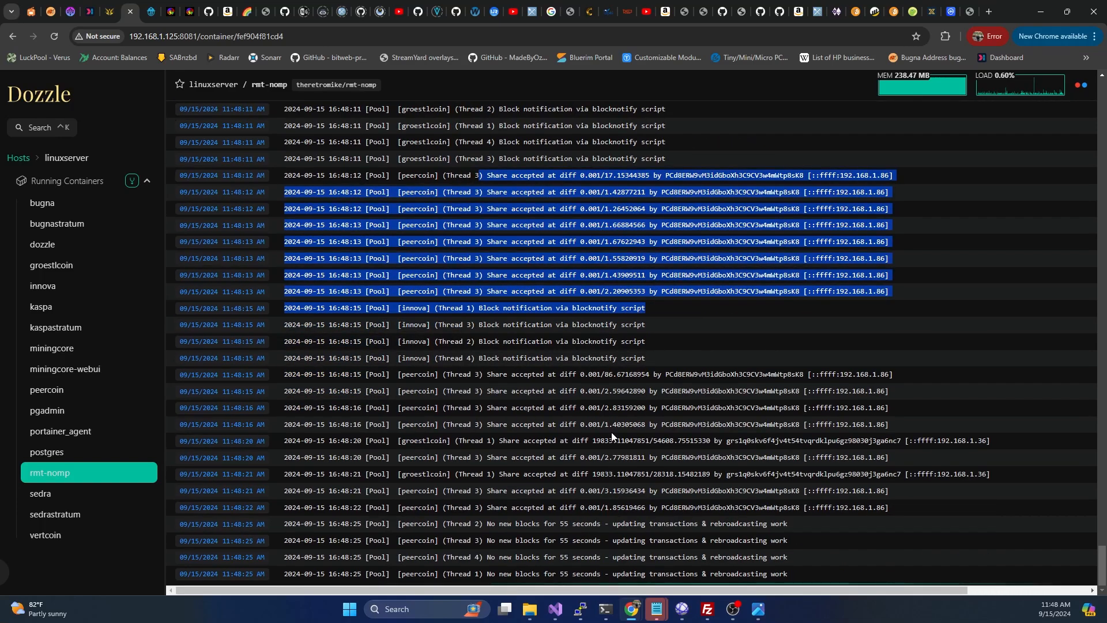
left_click(84, 12)
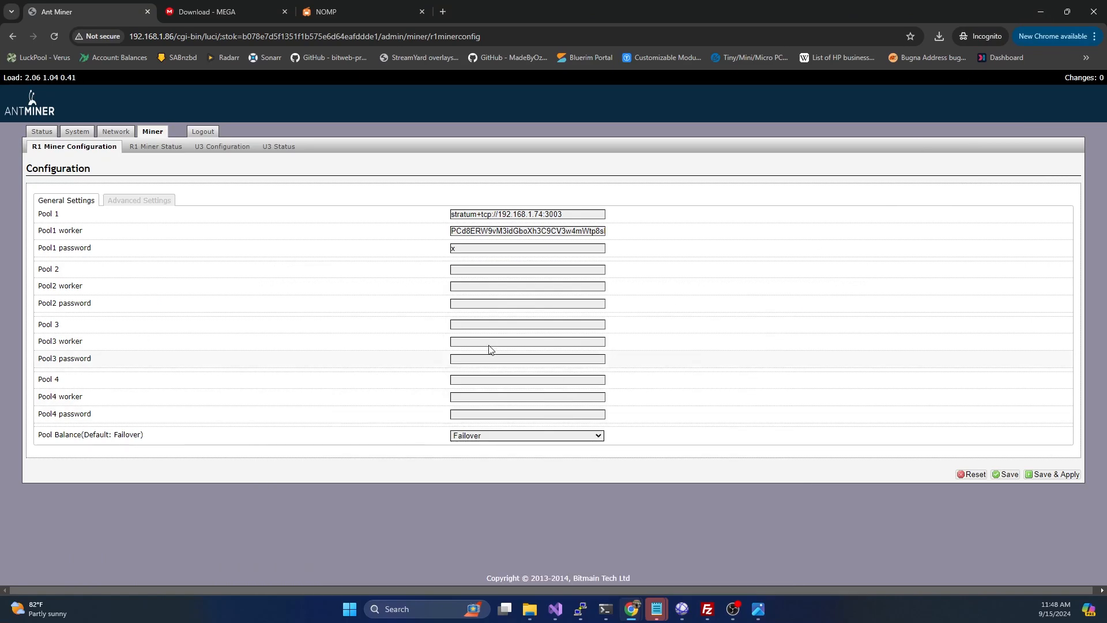
Watch R1 Miner Status: local stratum pool Alive, hashrate reading, accepted shares climbing to 64.
left_click(154, 149)
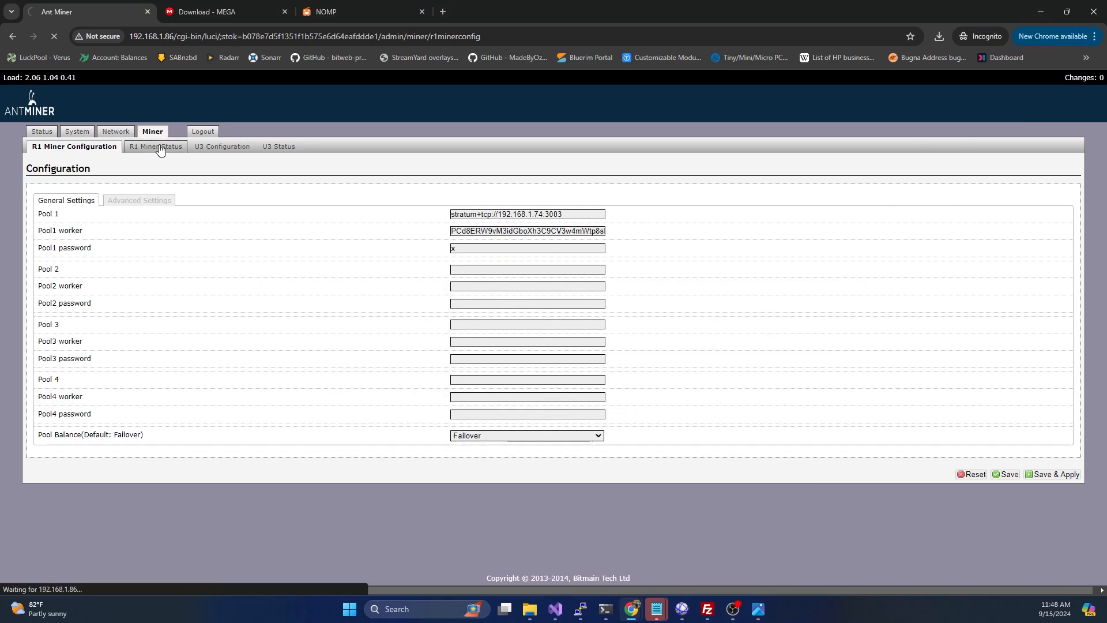
left_click(154, 146)
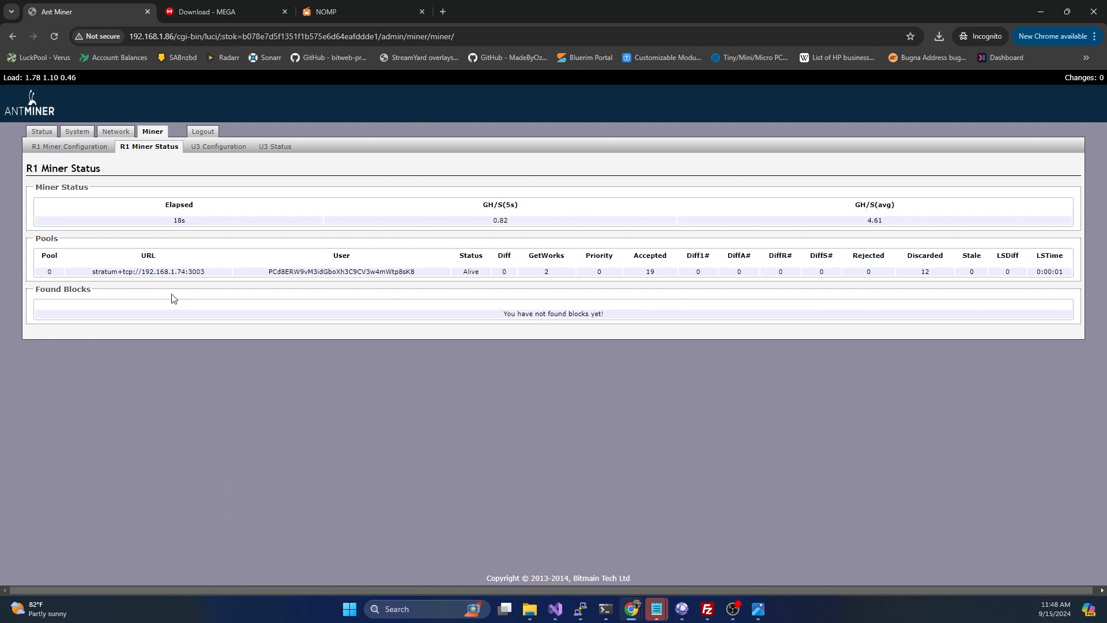
mouse_move(477, 215)
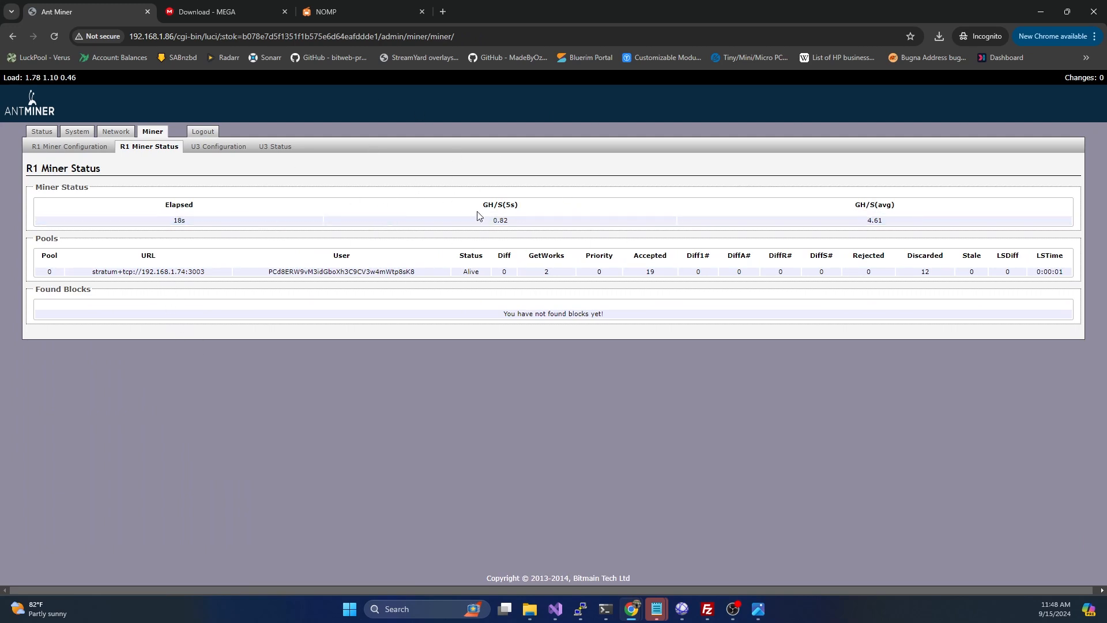
double_click(874, 221)
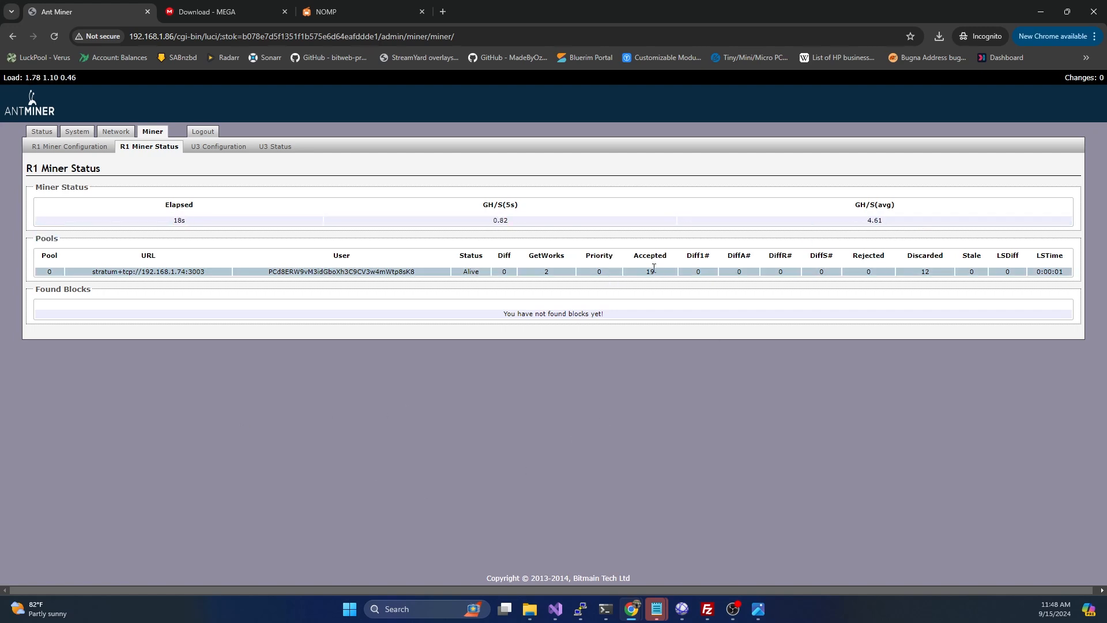
double_click(648, 272)
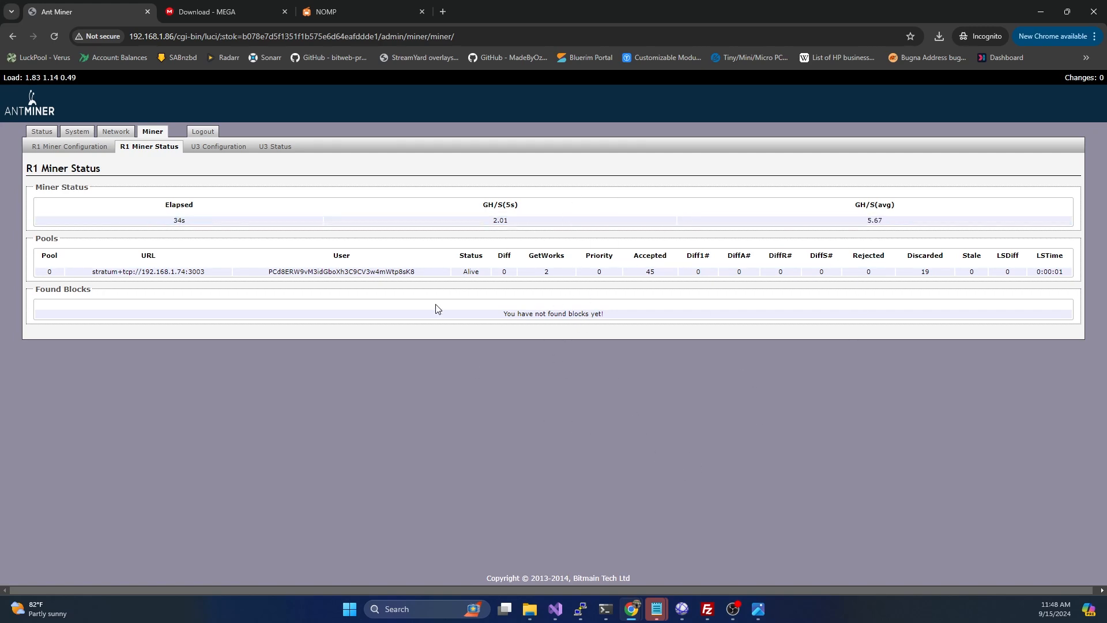
mouse_move(508, 251)
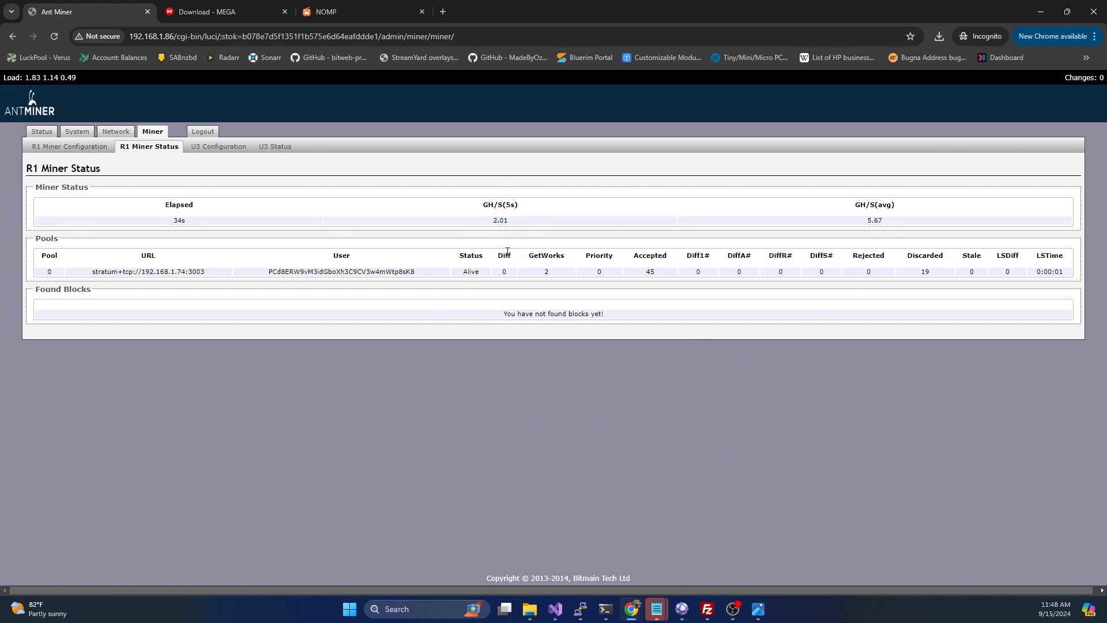
mouse_move(571, 429)
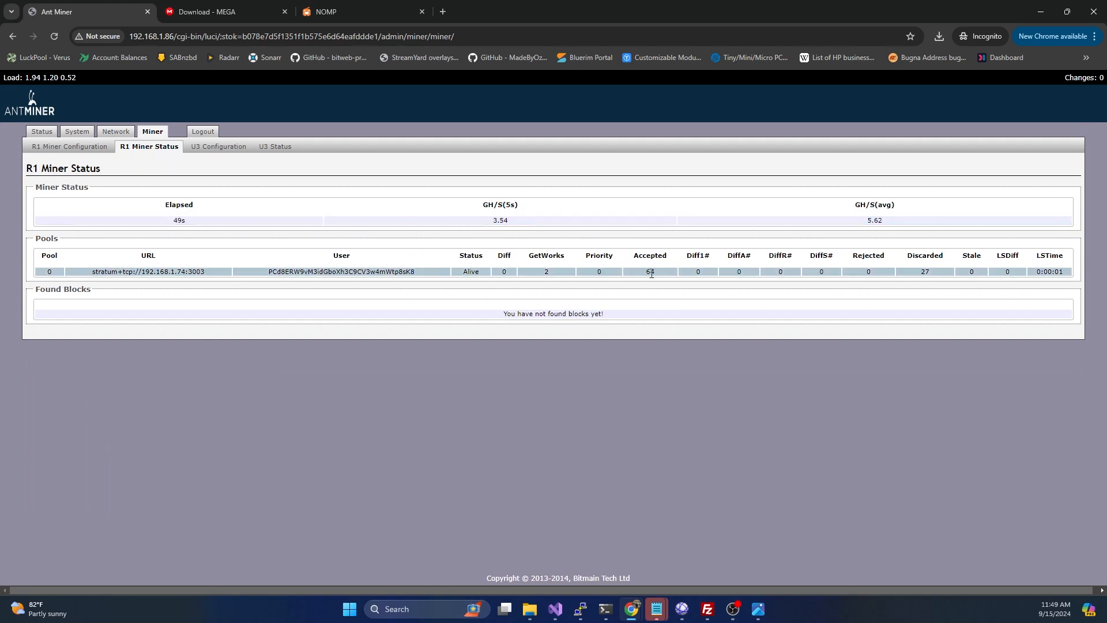
double_click(648, 272)
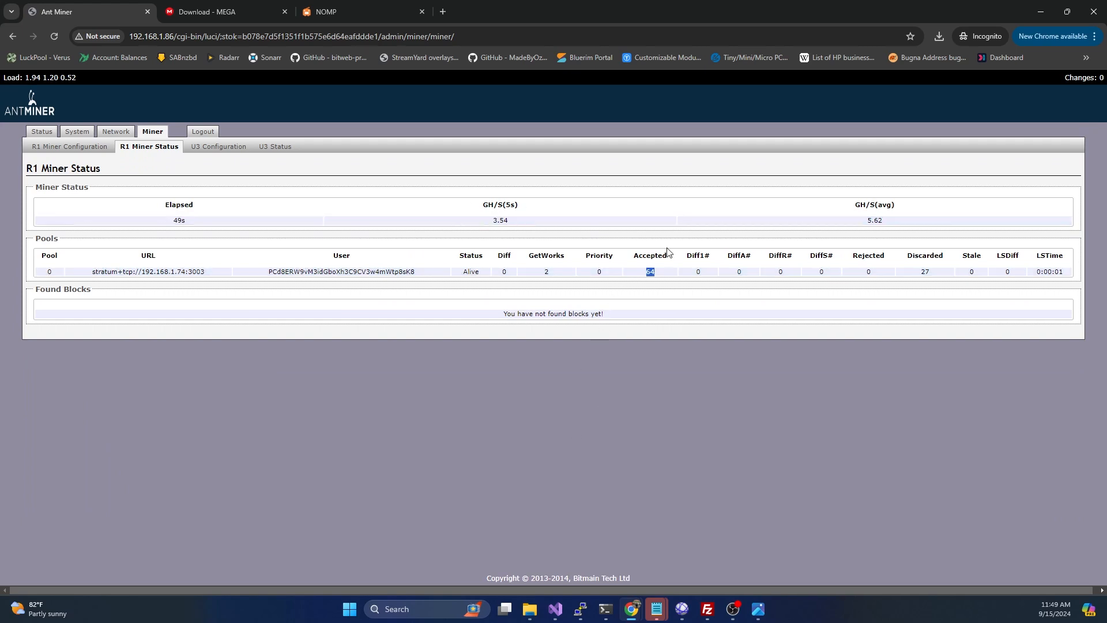
mouse_move(197, 464)
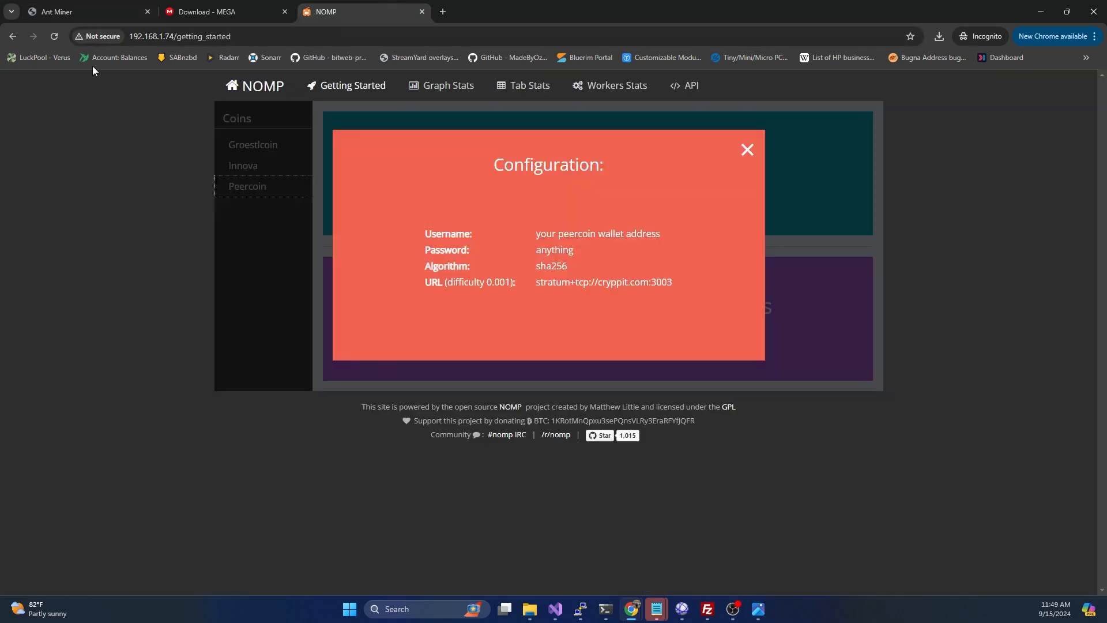
Check NOMP's Tab Stats showing the Peercoin sha256 pool with one worker at 773.09 KH, then return to the miner status.
left_click(746, 149)
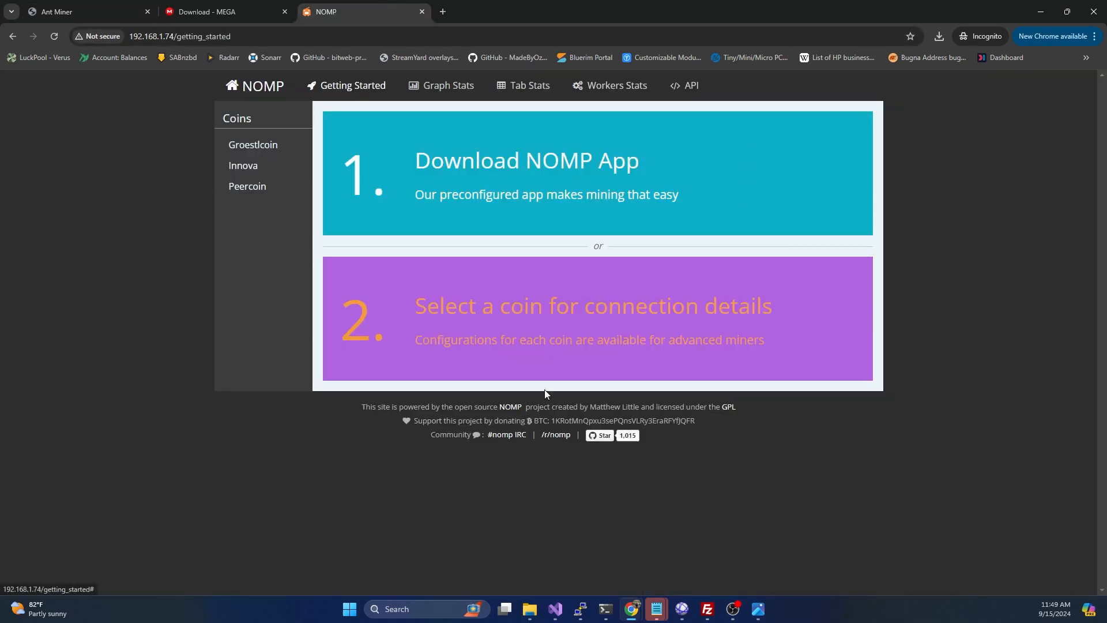
left_click(528, 85)
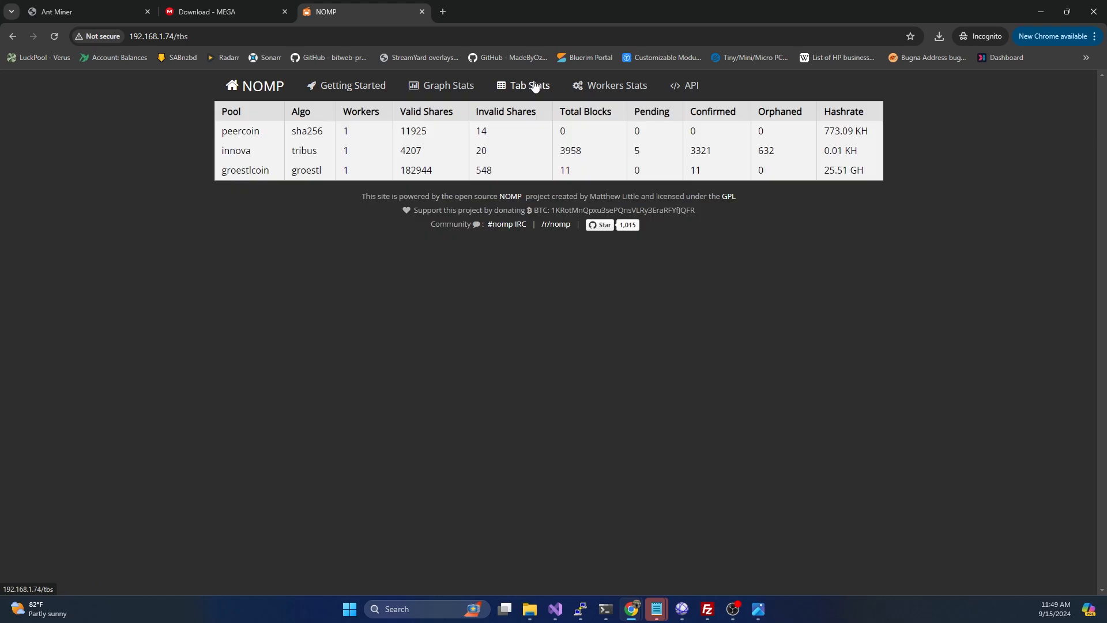
left_click(528, 85)
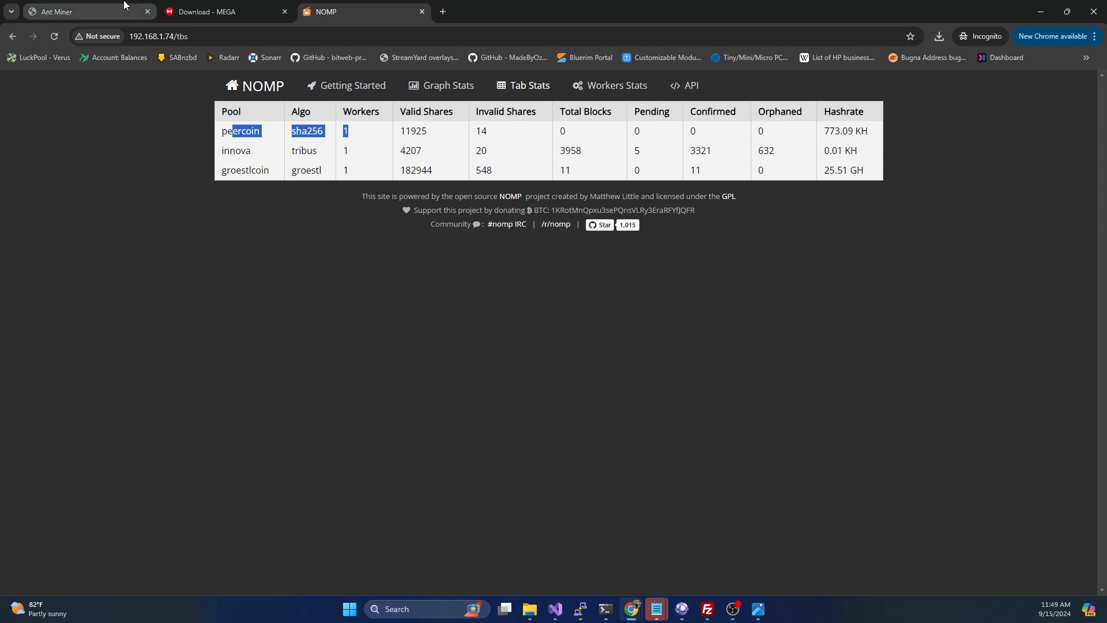
left_click(77, 11)
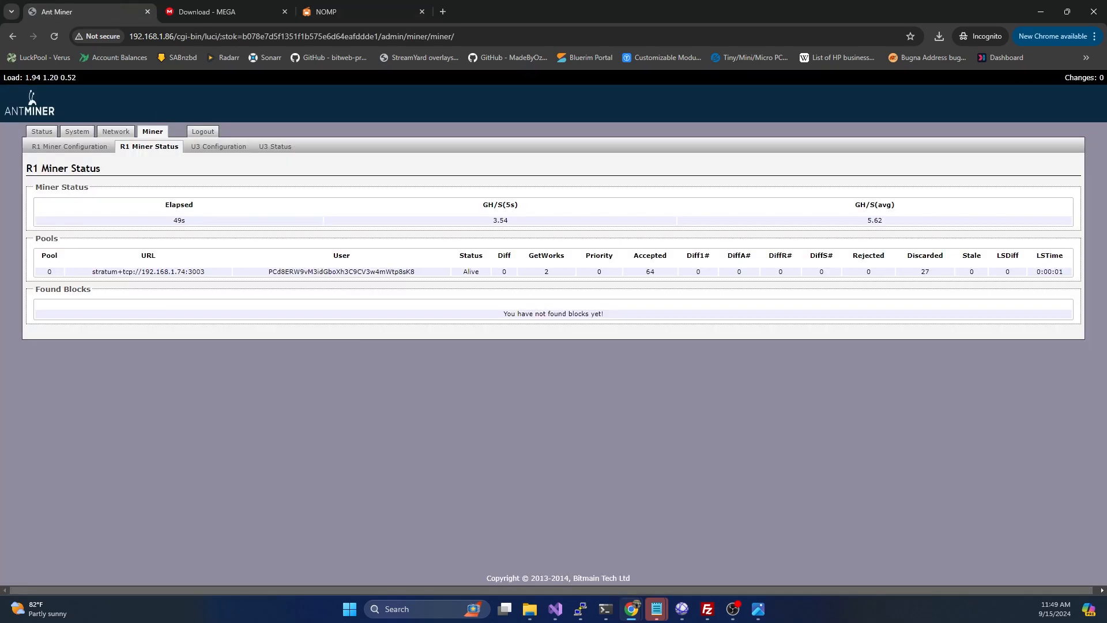